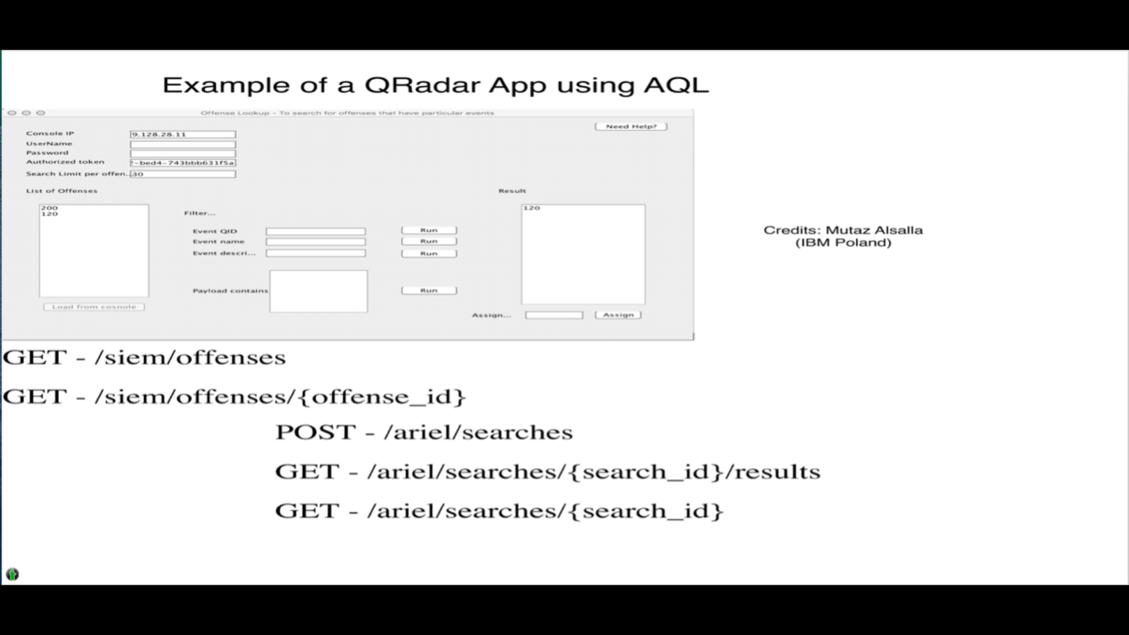
- Handwrite 'SOC DON'T KNOW AQL' and 'PARSE OFFENSES' beside the QRadar AQL slide title
drag(777, 101, 828, 101)
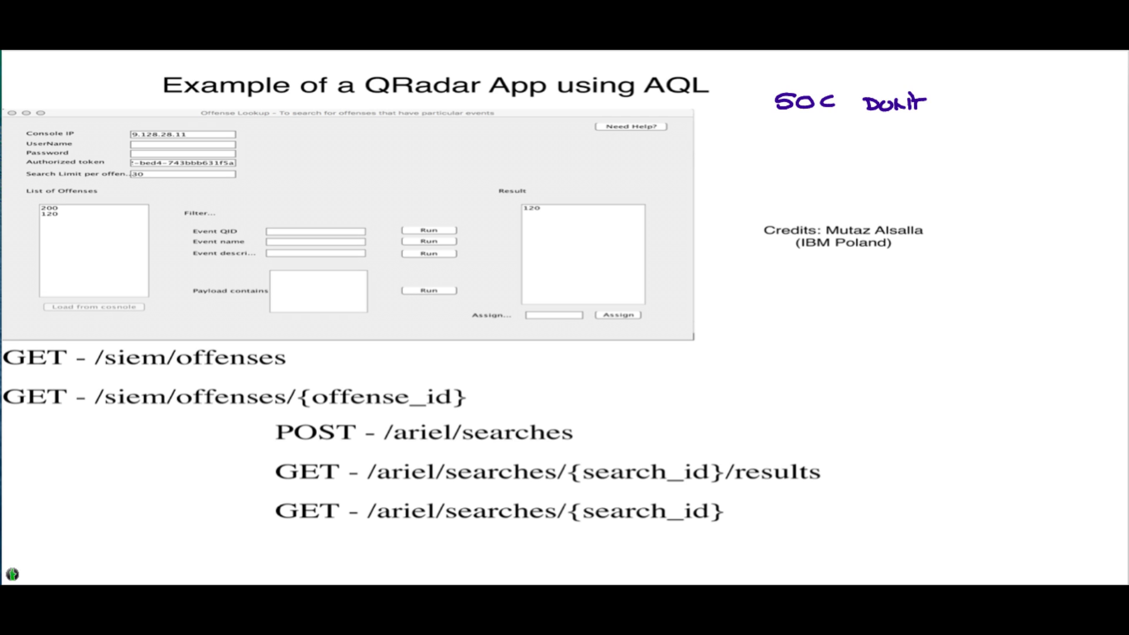
text(KHOW)
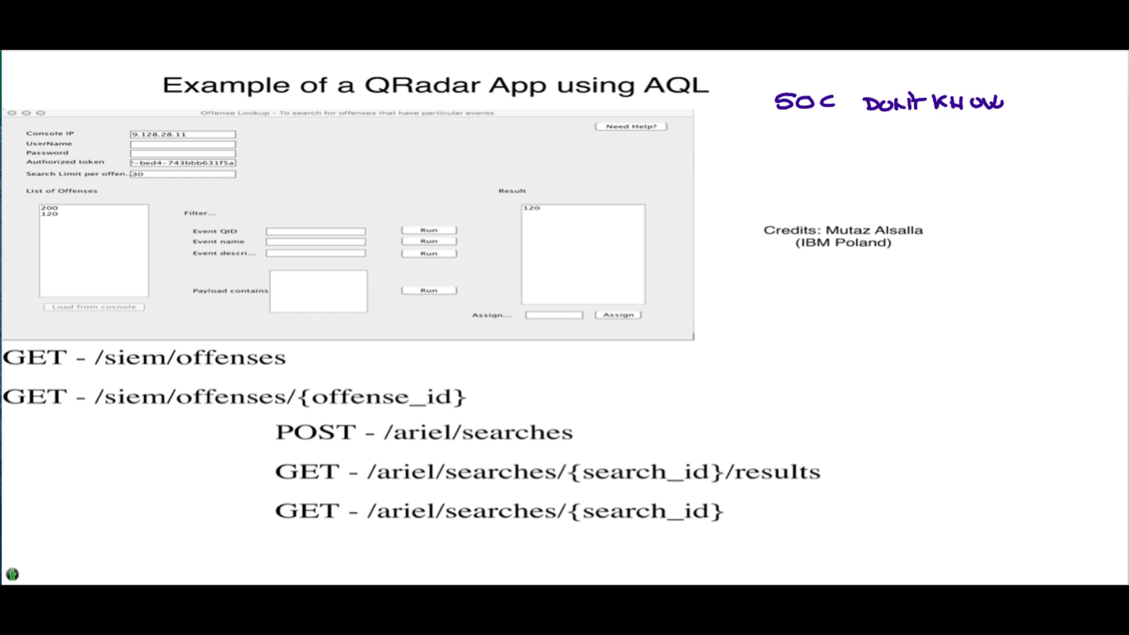
text(AQL)
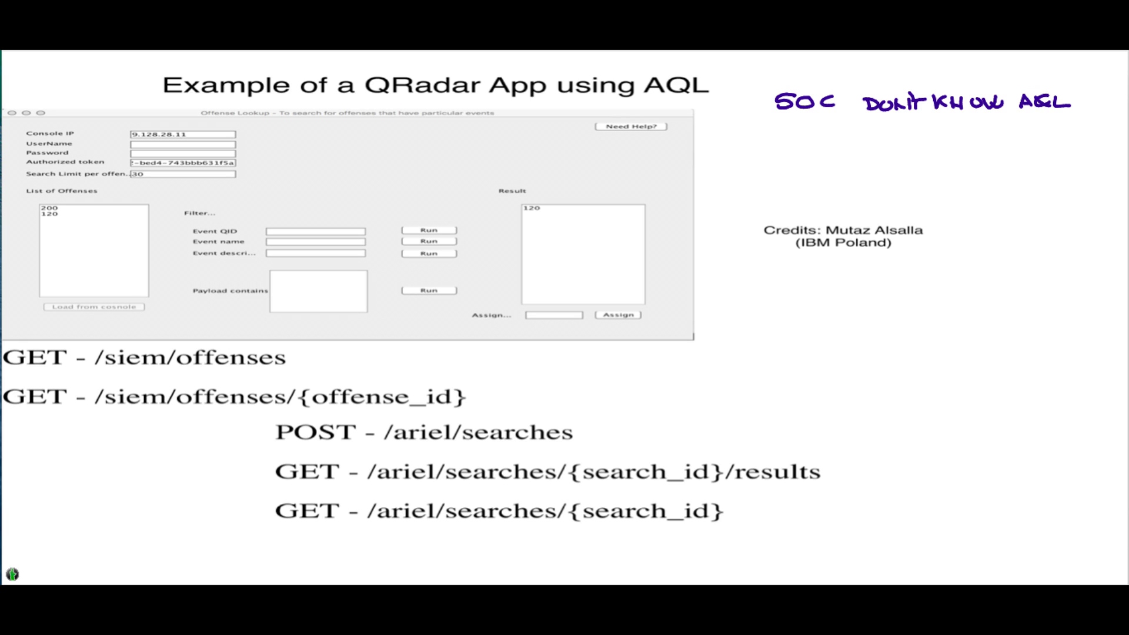
text(PARSE OFFENSES)
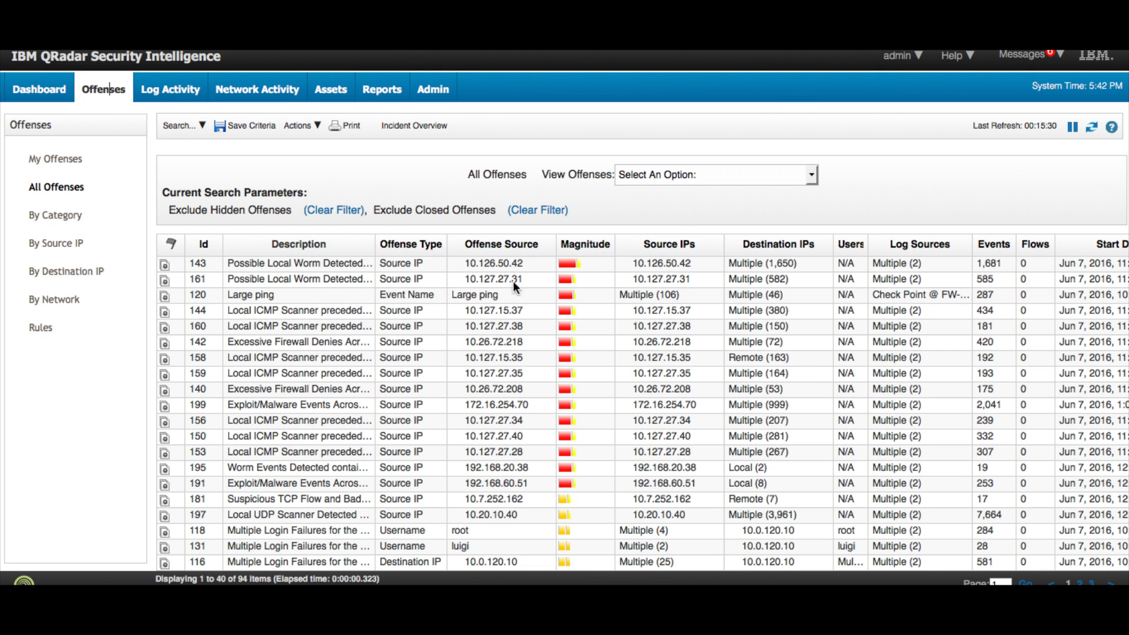
mouse_move(346, 561)
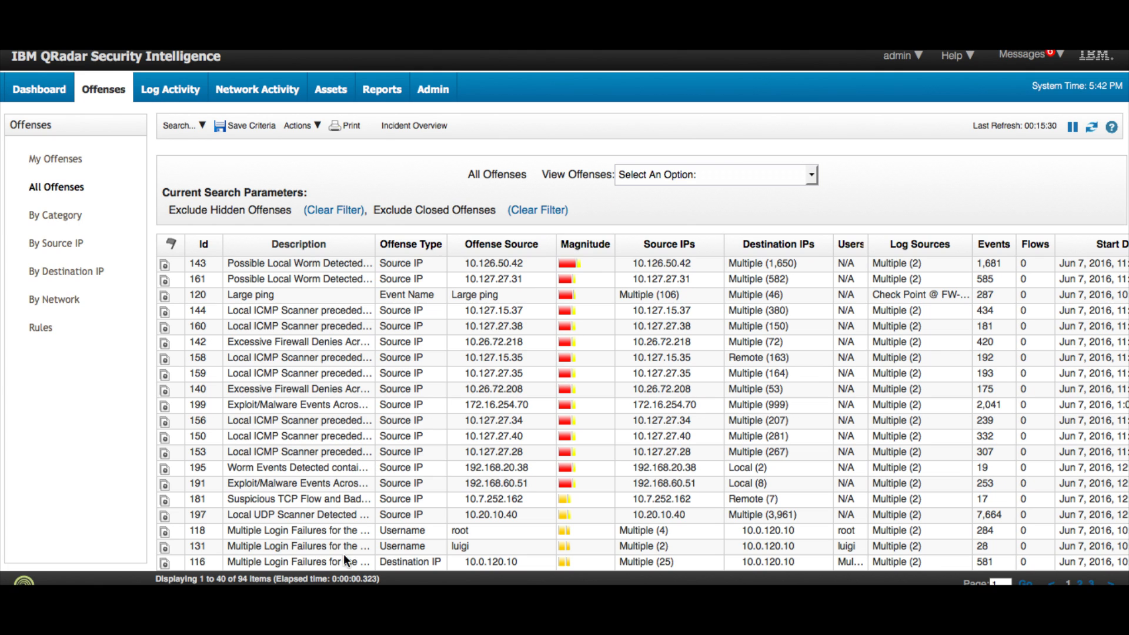
- Switch to Log Activity to see the four-event AQL search results for offense 200
click(170, 89)
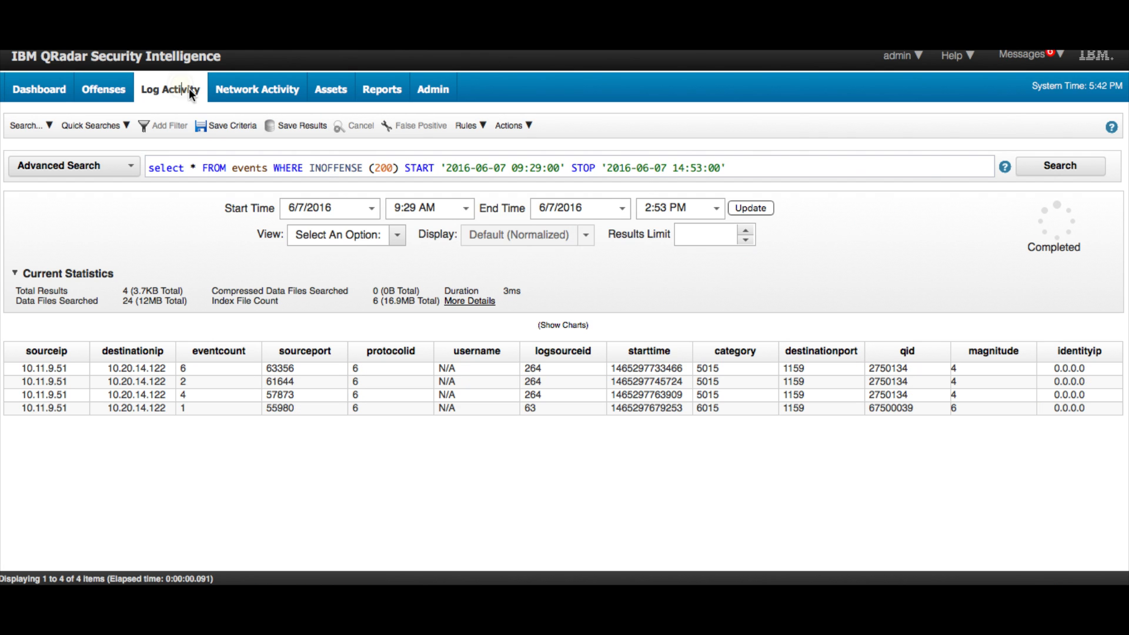
mouse_move(353, 275)
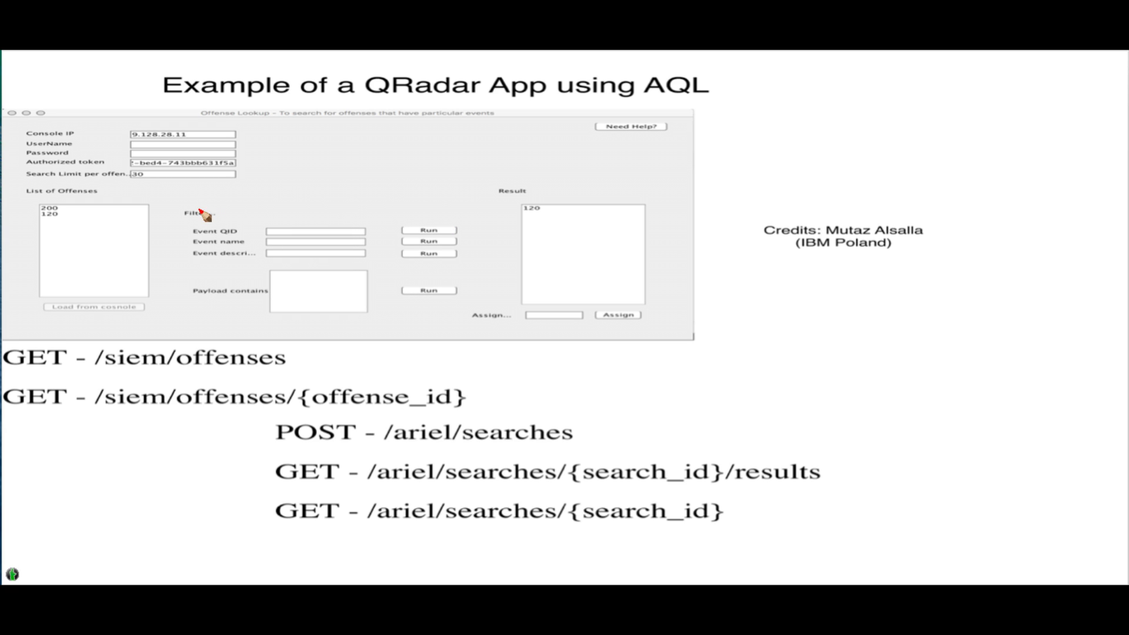
mouse_move(186, 240)
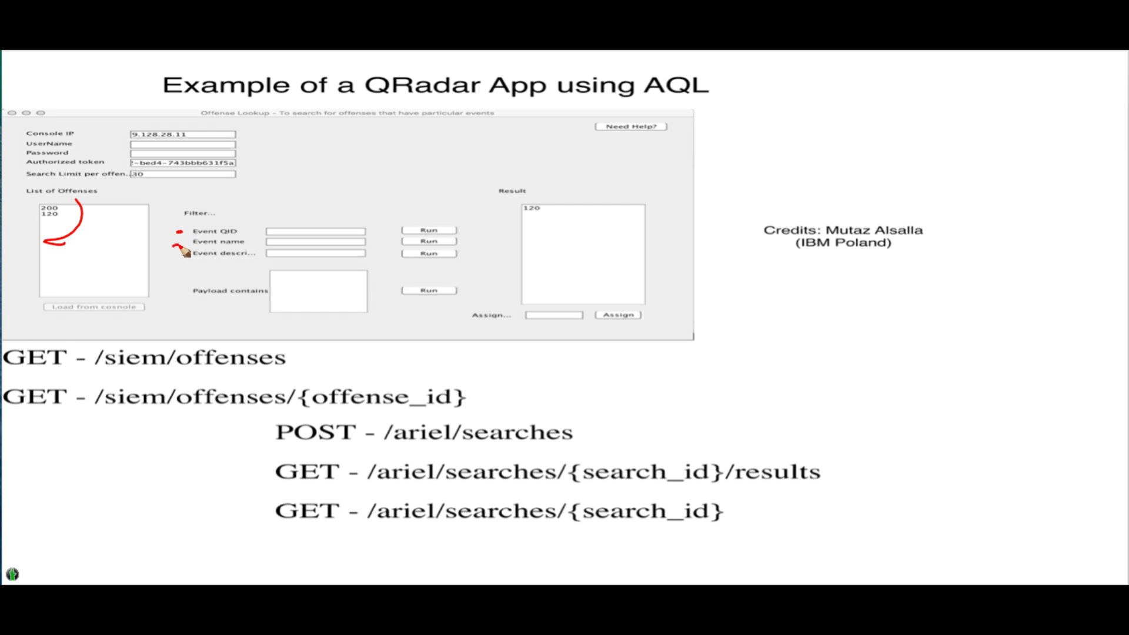
mouse_move(184, 268)
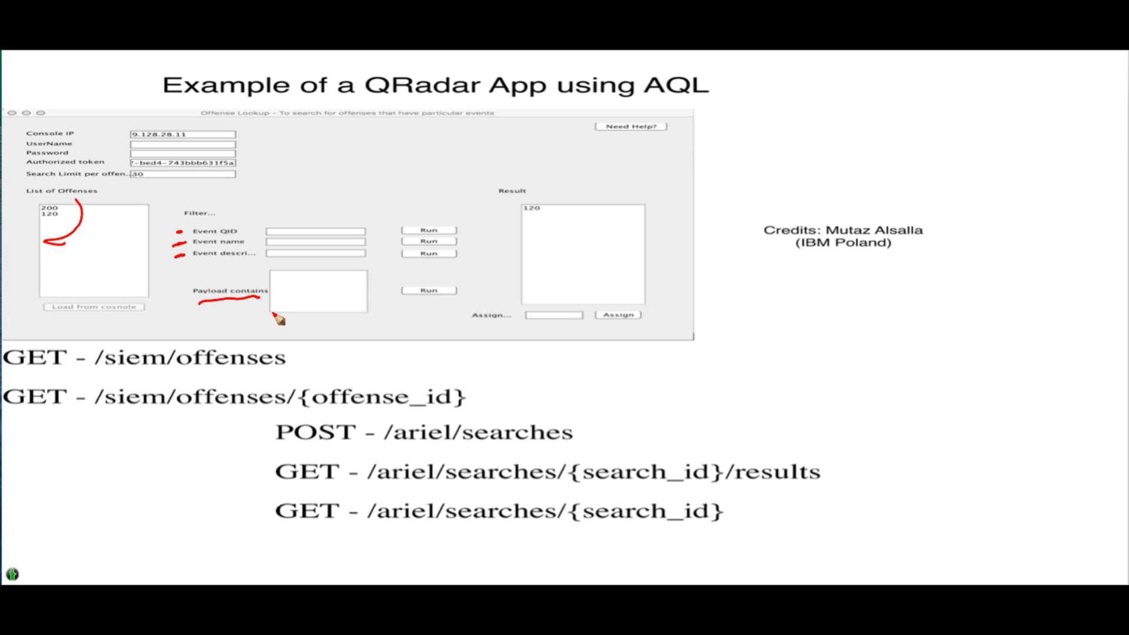
mouse_move(313, 371)
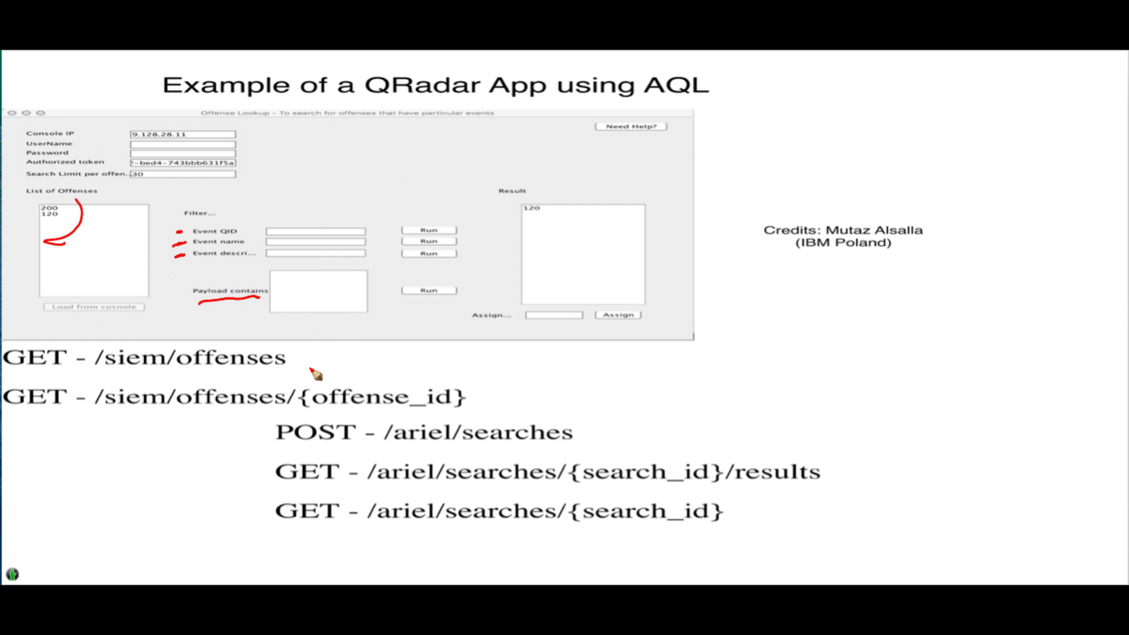
mouse_move(311, 366)
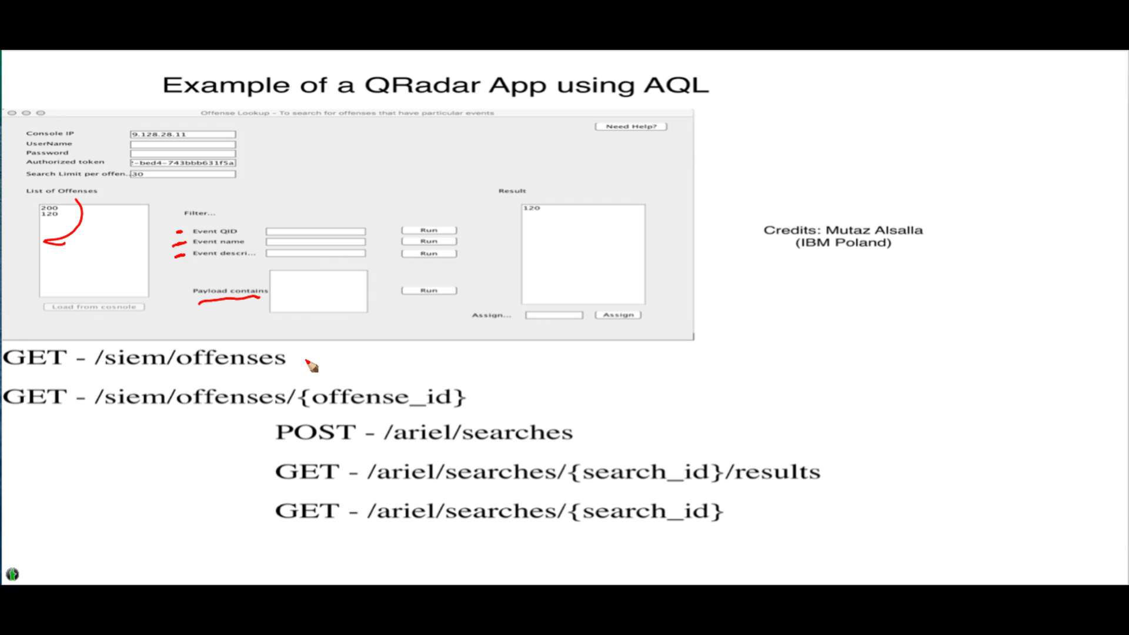
mouse_move(308, 365)
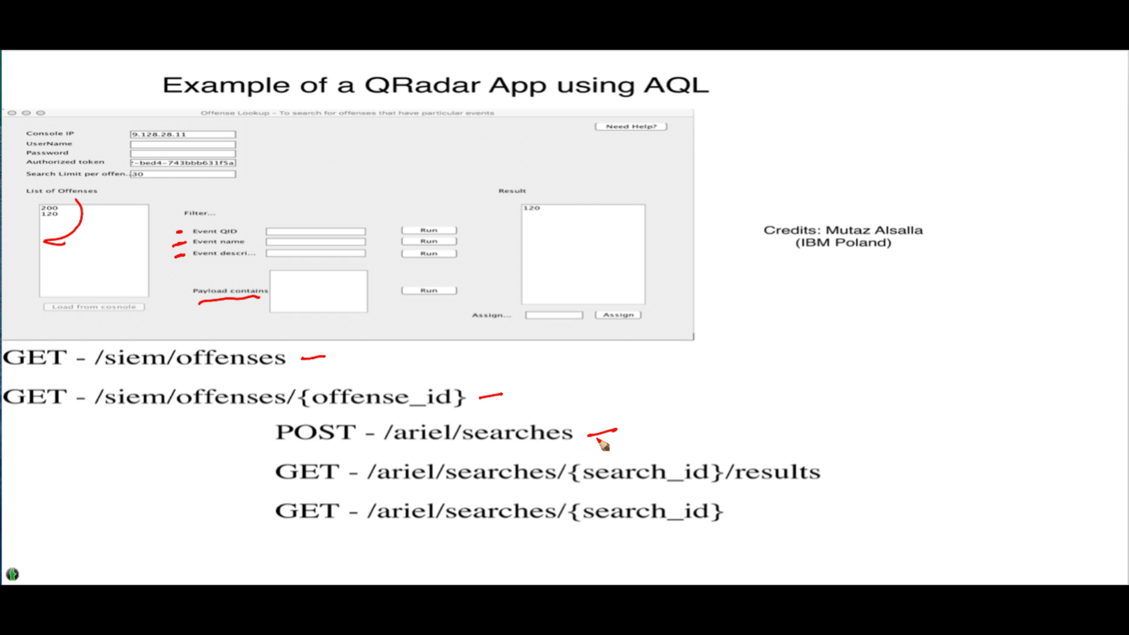
mouse_move(623, 432)
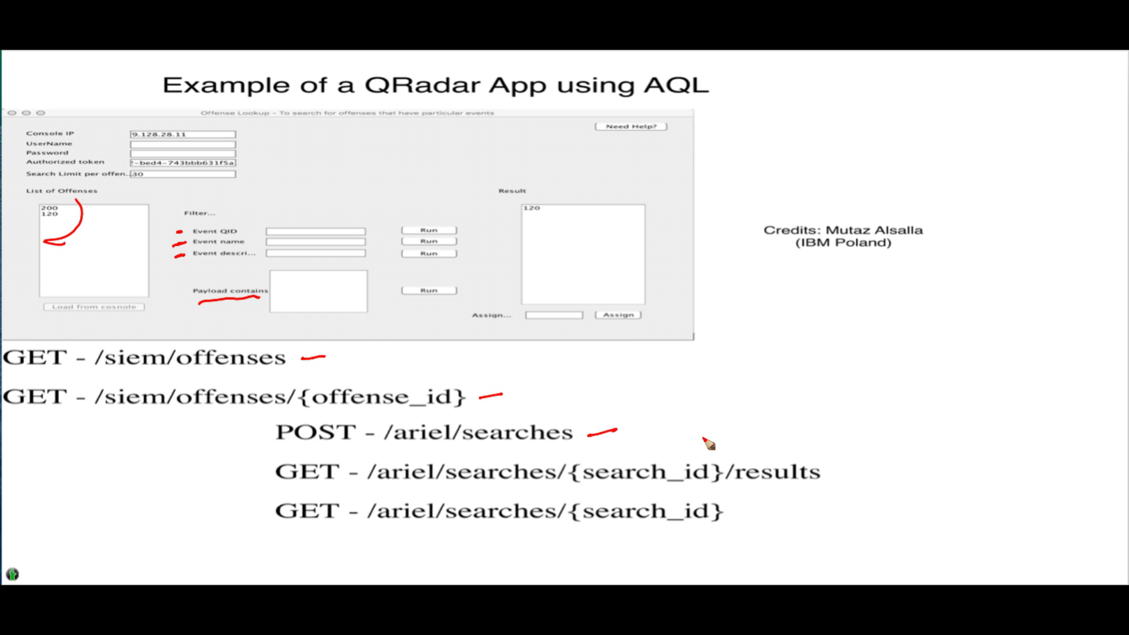
mouse_move(860, 481)
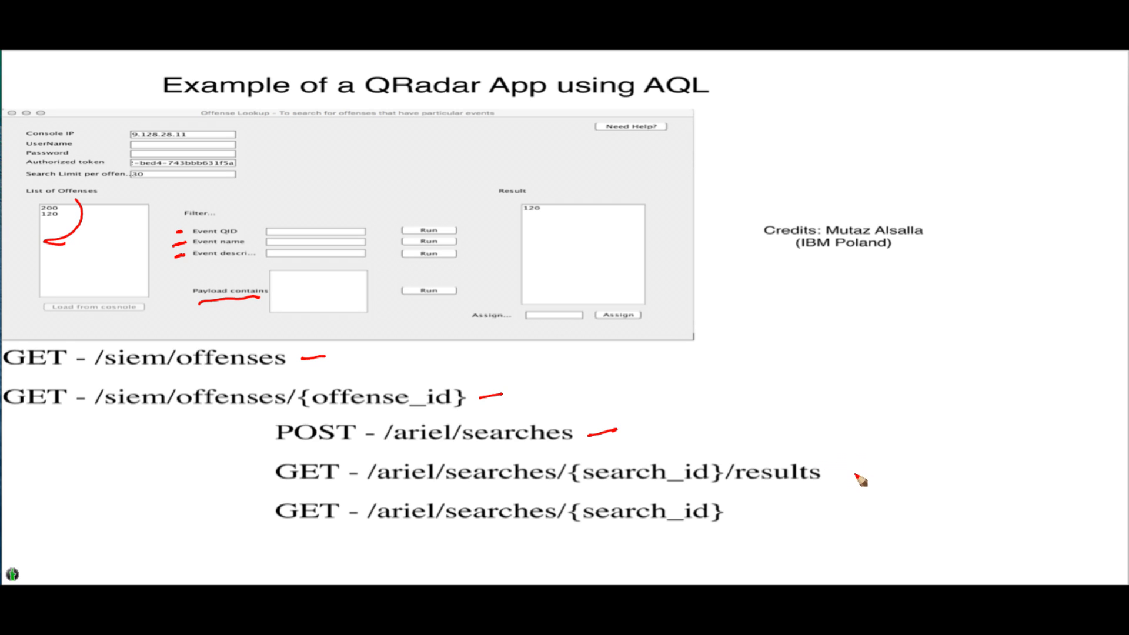
mouse_move(789, 478)
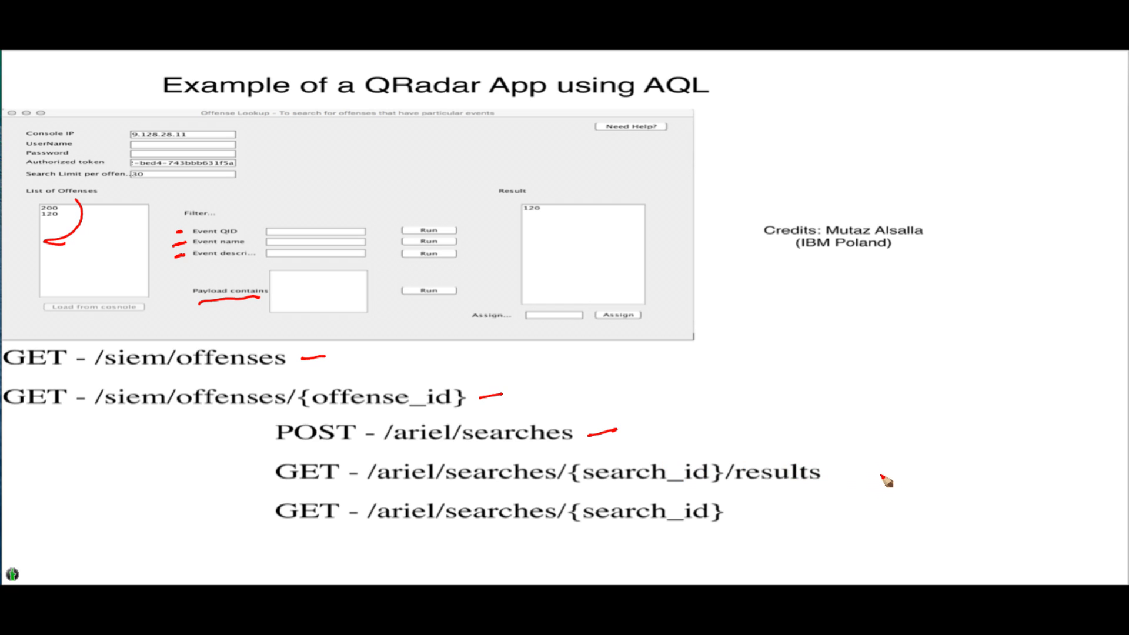
mouse_move(849, 477)
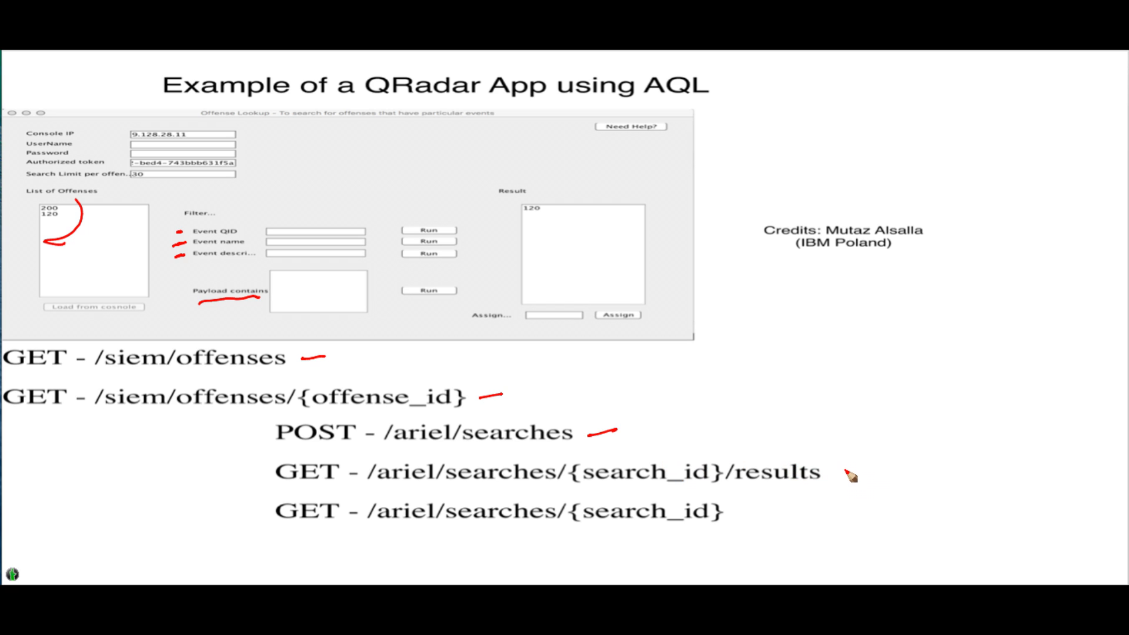
- Tick the search results GET endpoint on the slide in red ink
drag(885, 465, 839, 472)
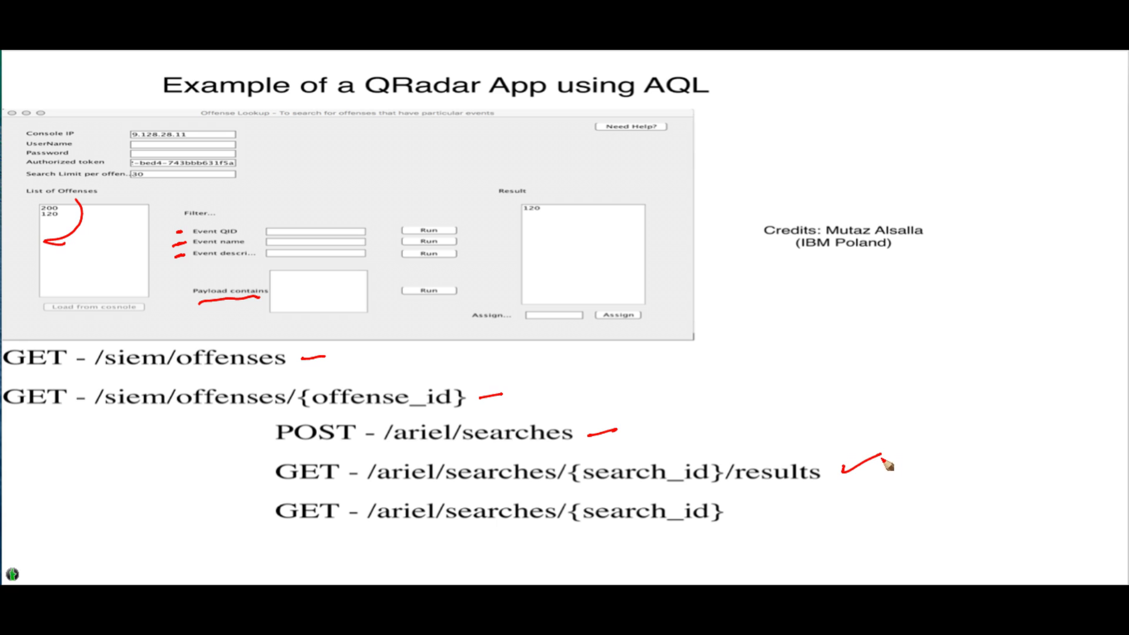
mouse_move(755, 440)
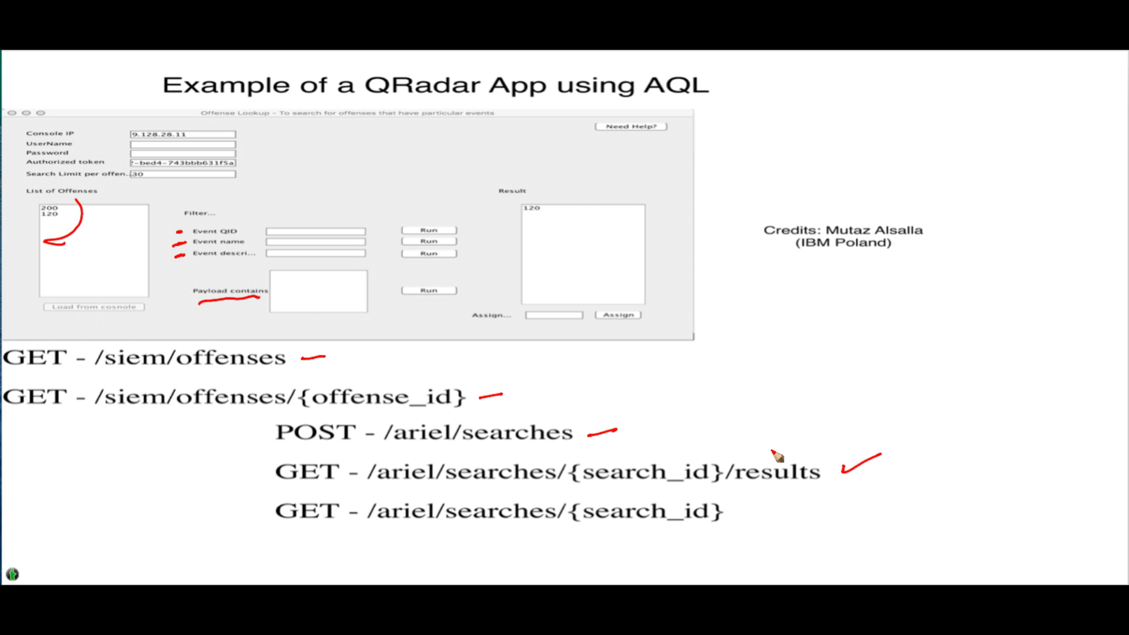
mouse_move(806, 481)
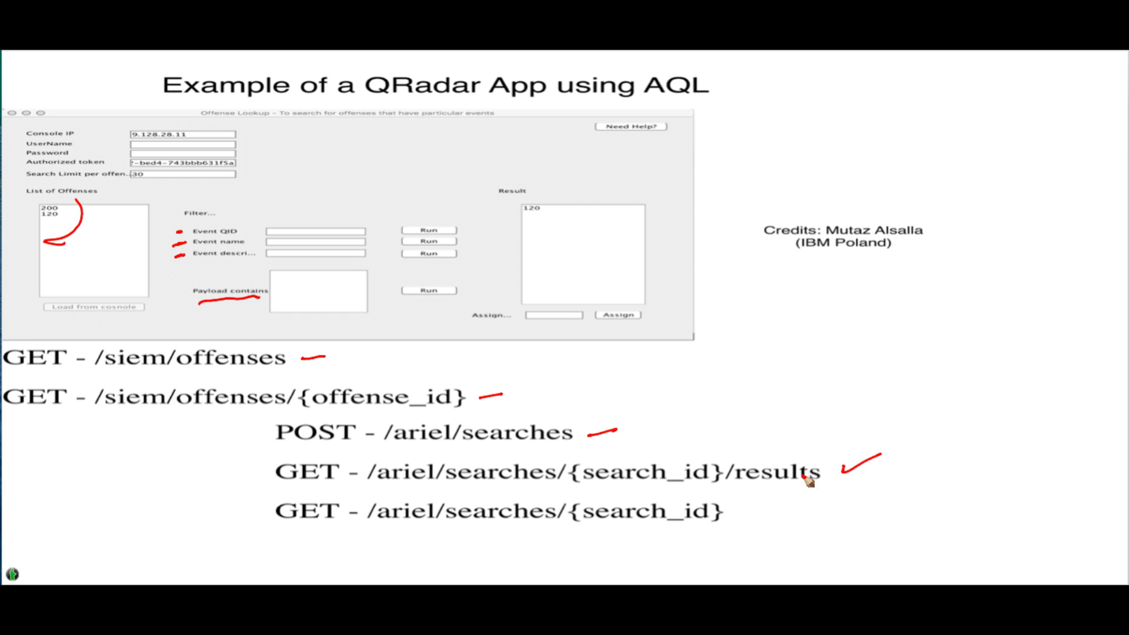
mouse_move(748, 485)
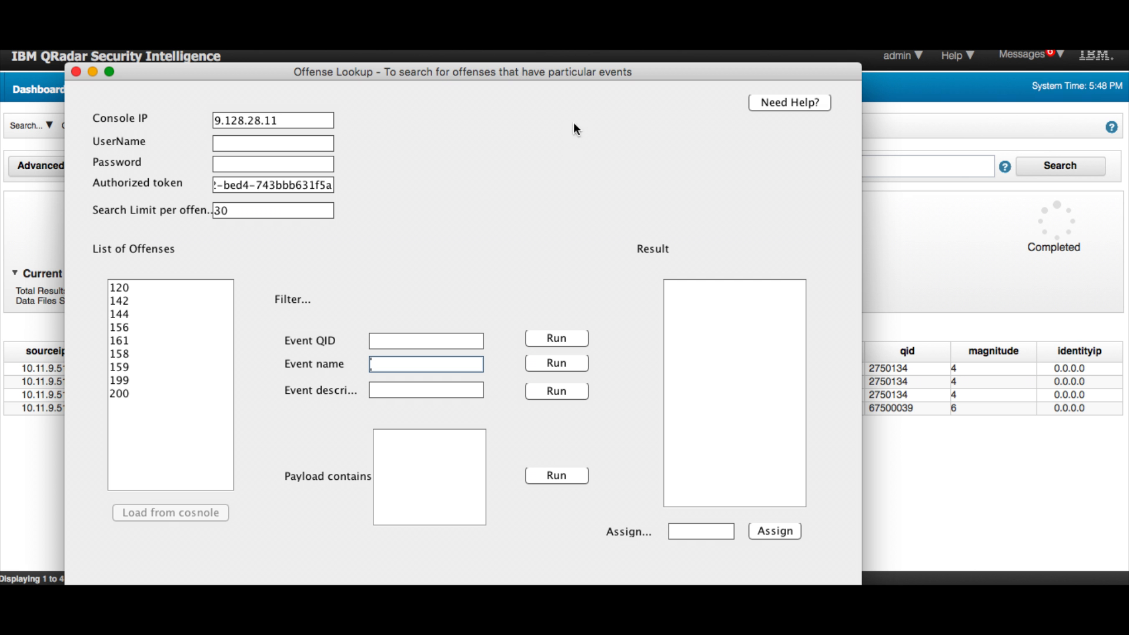
mouse_move(480, 286)
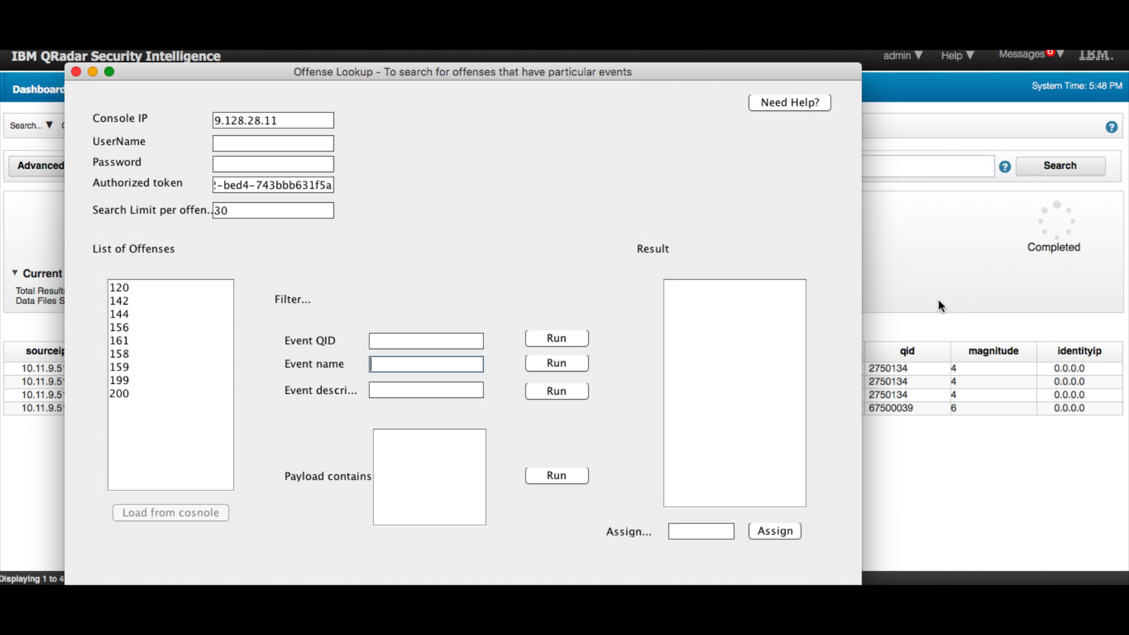
mouse_move(504, 253)
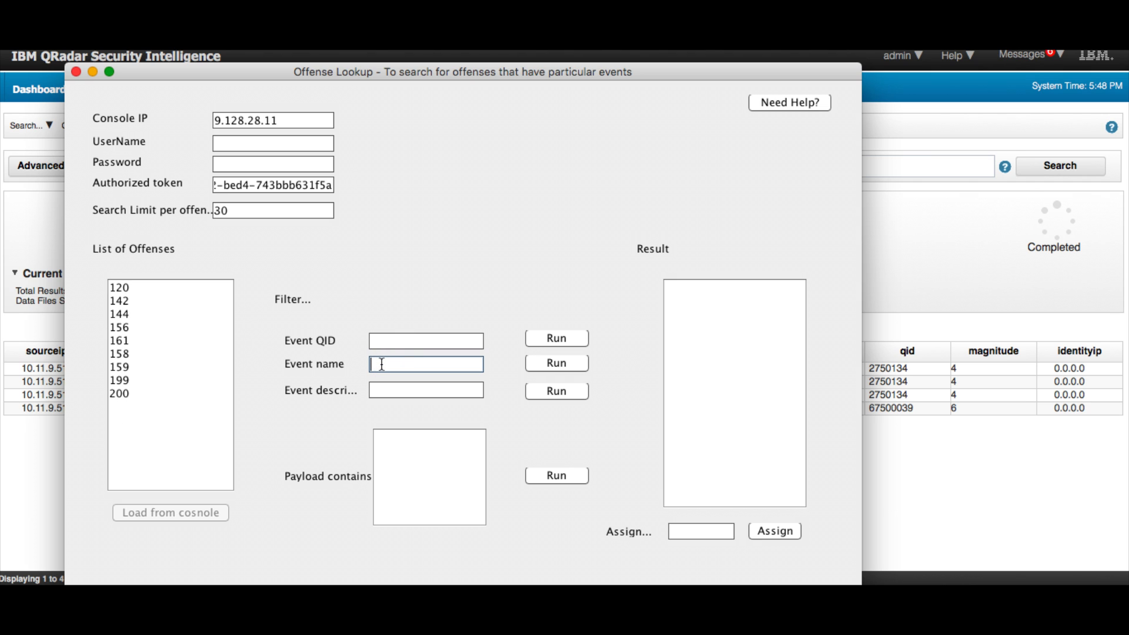
- Run an Event name search for 'ping' in Offense Lookup, returning offense 120
text(ping)
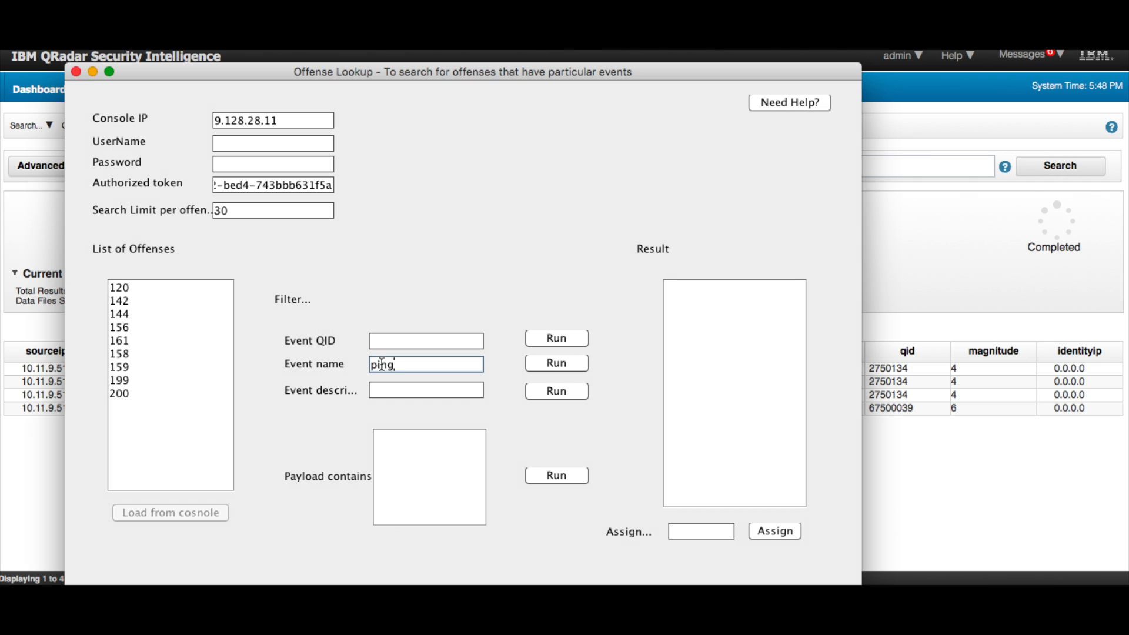
mouse_move(492, 366)
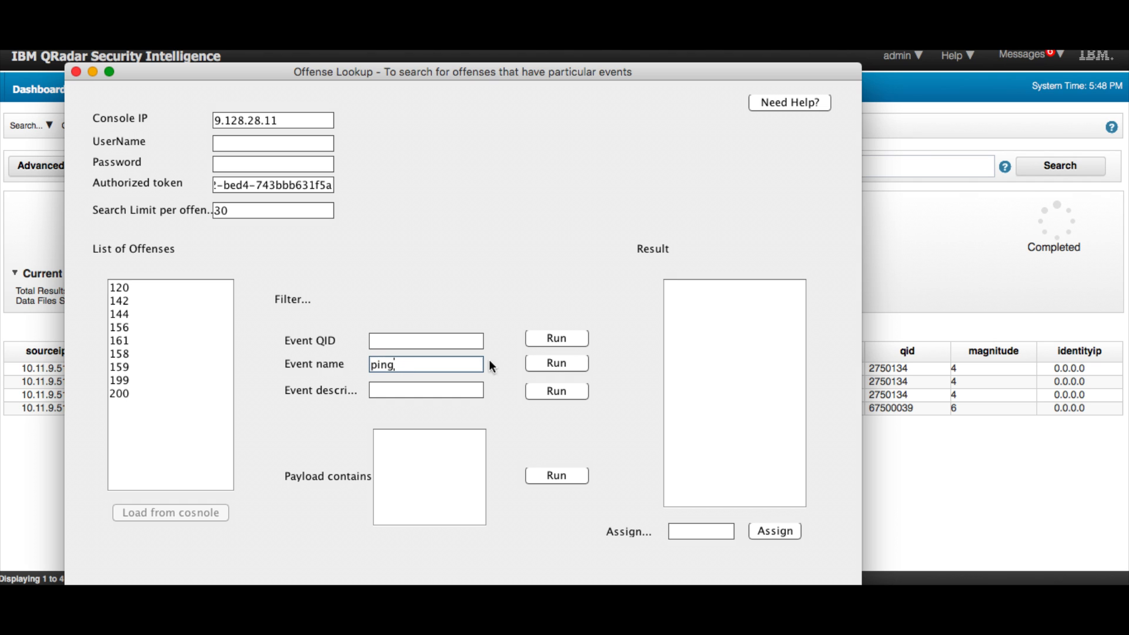
click(556, 363)
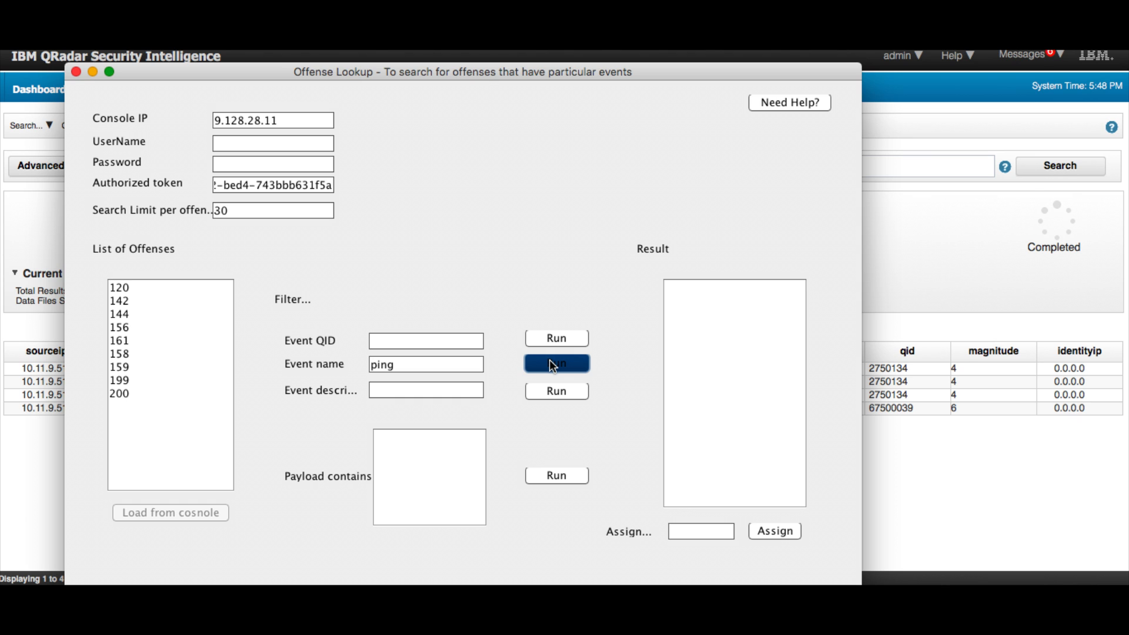
click(555, 363)
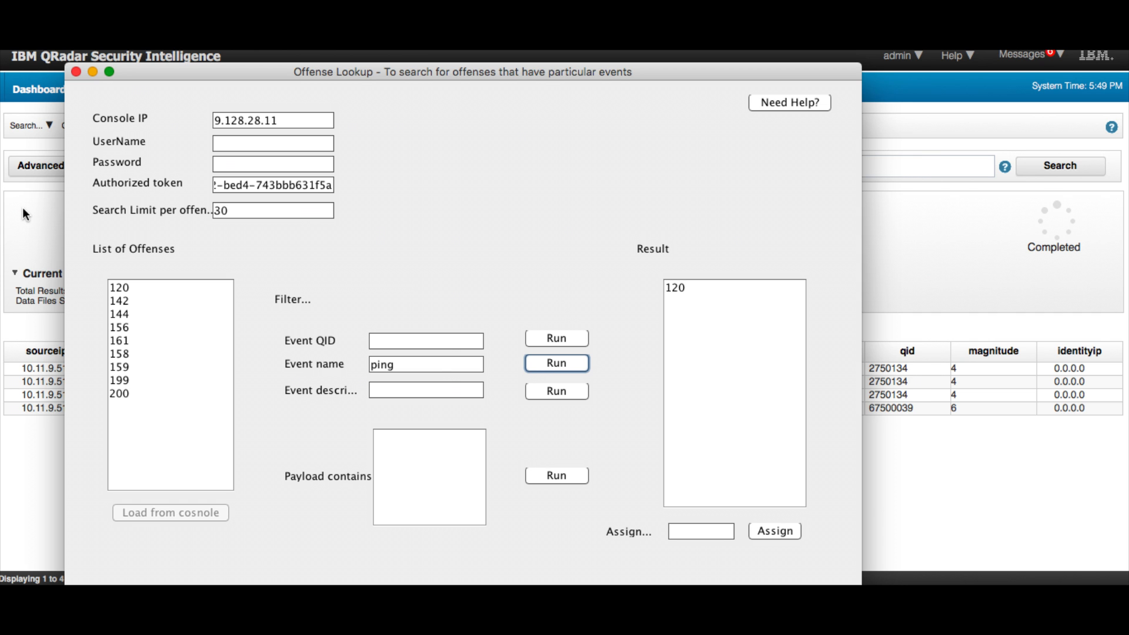
click(103, 89)
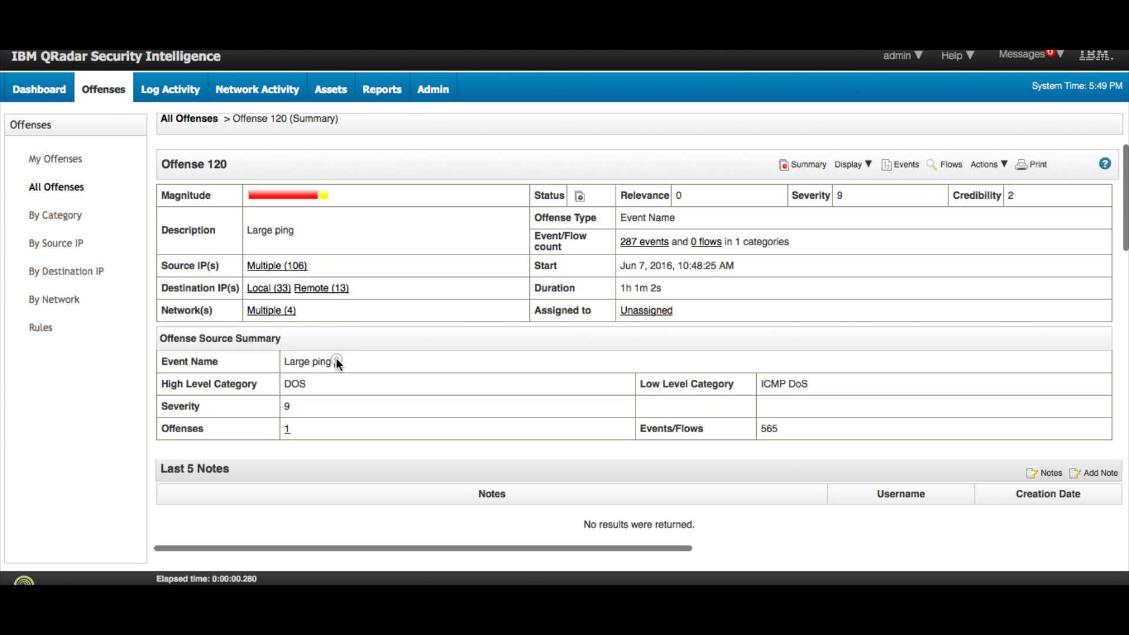
- Select 'ping' in offense 120's Large ping Event Name row
double_click(308, 361)
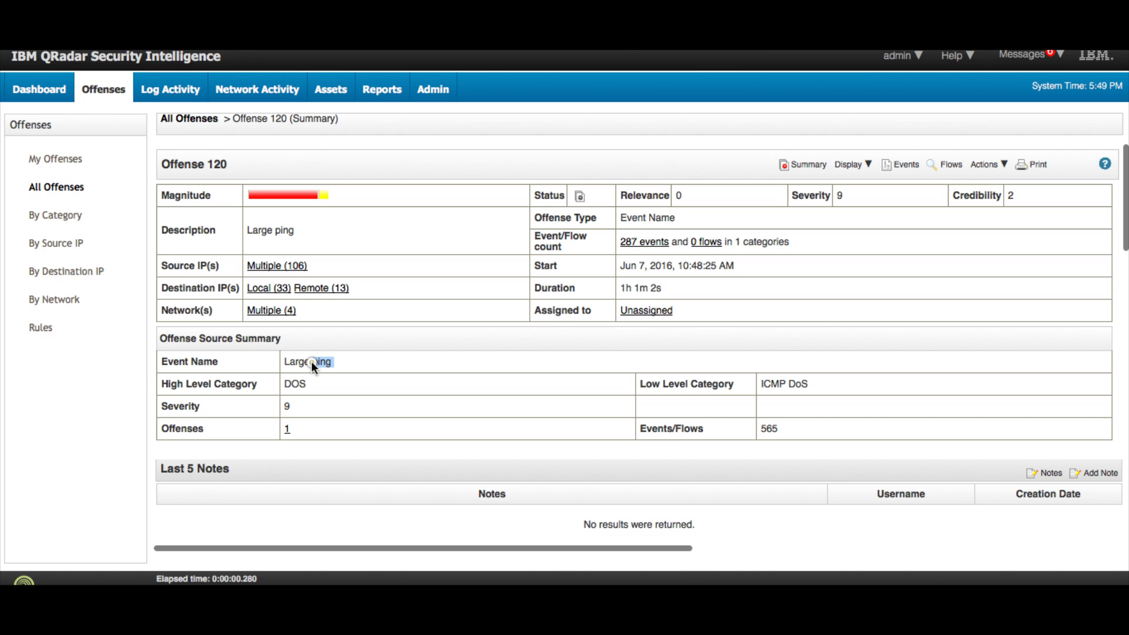
mouse_move(308, 362)
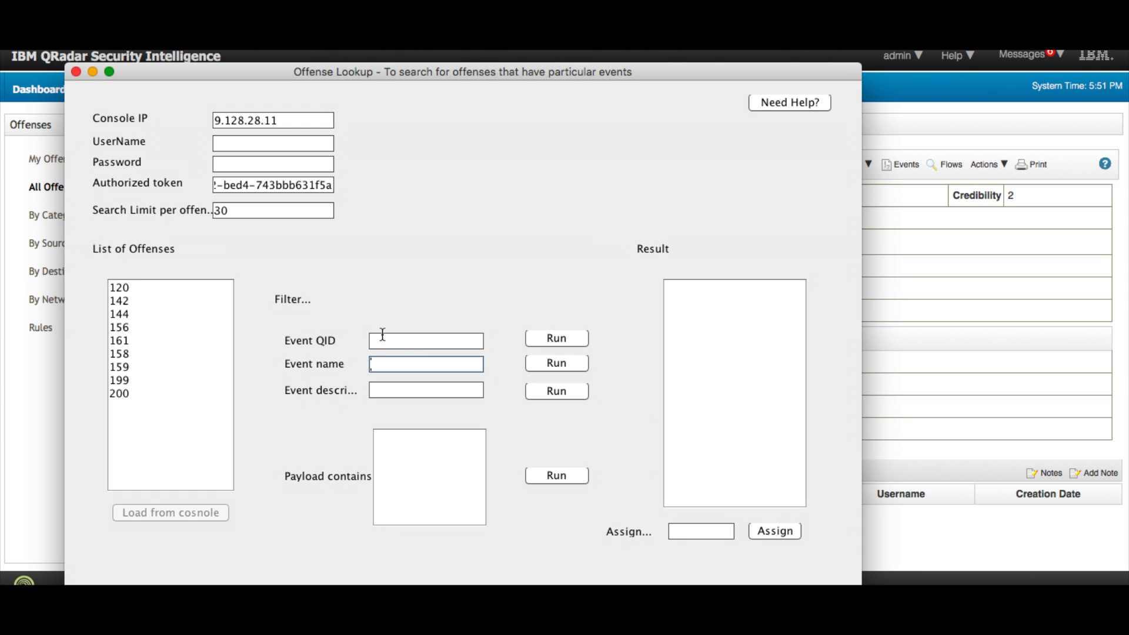
- Run an Event QID search for 2750063 in Offense Lookup
click(426, 340)
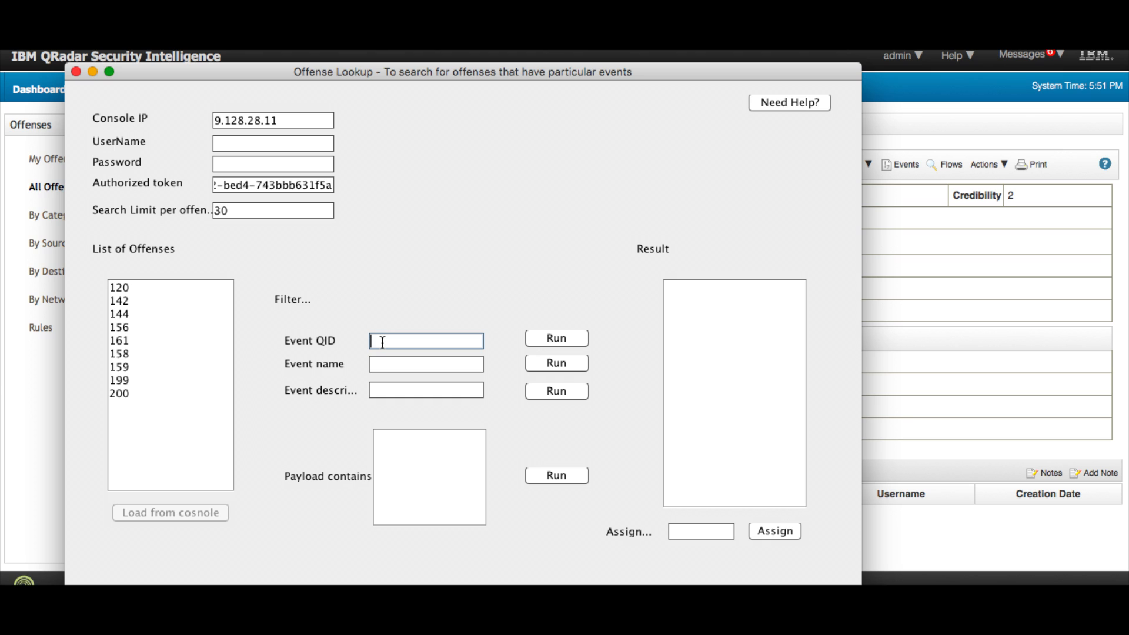
text(2750063)
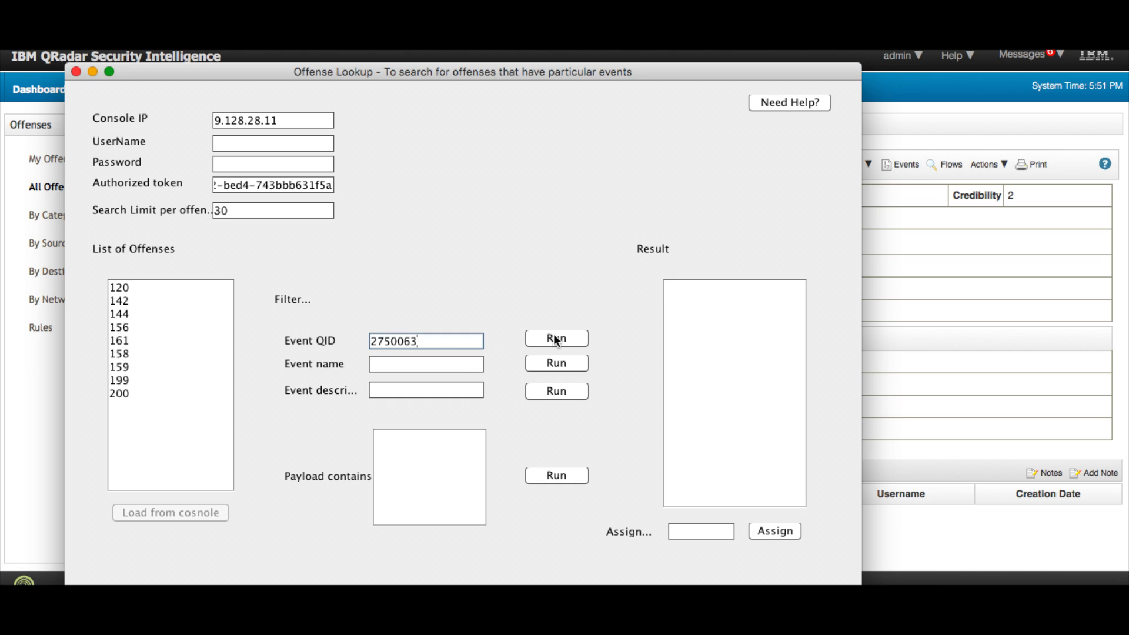
click(556, 339)
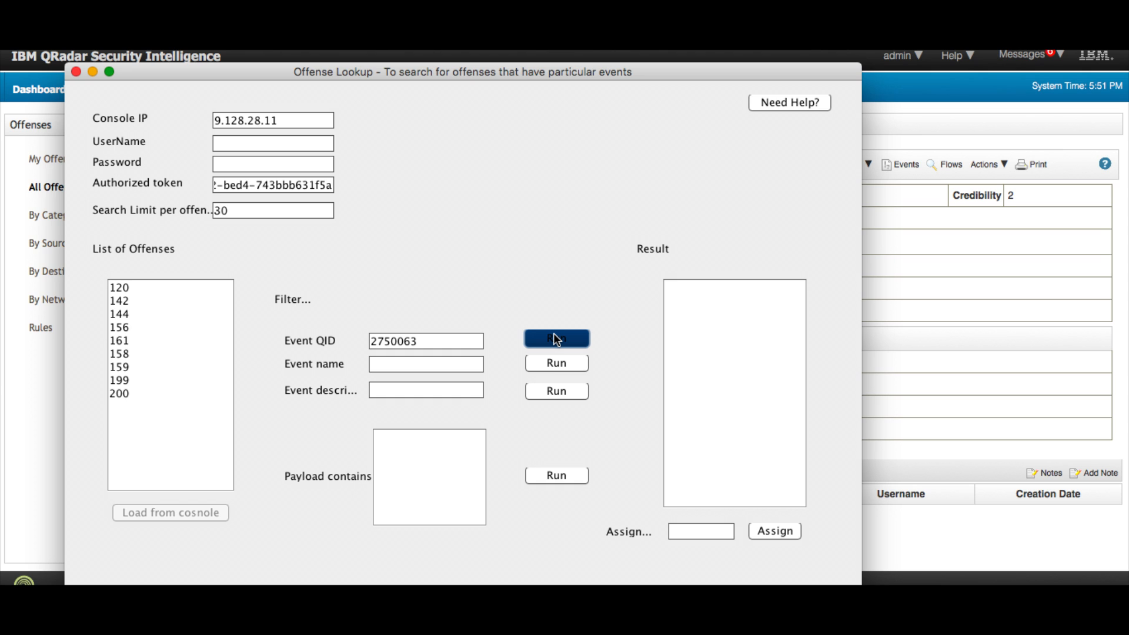
click(555, 339)
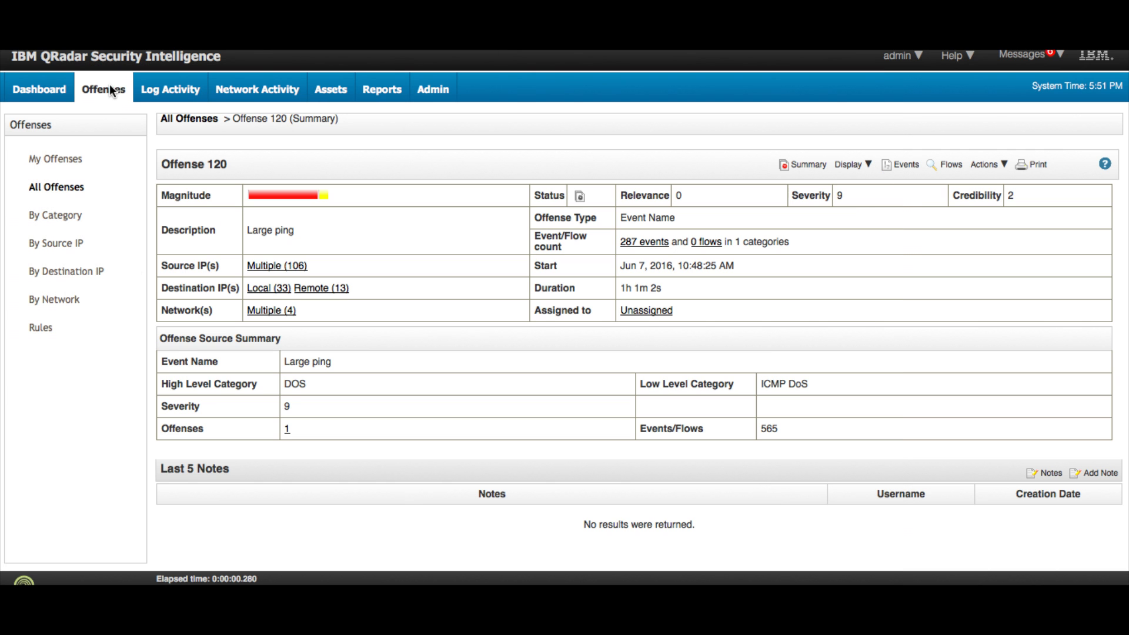
- Return to the Offenses tab and list All Offenses
click(103, 89)
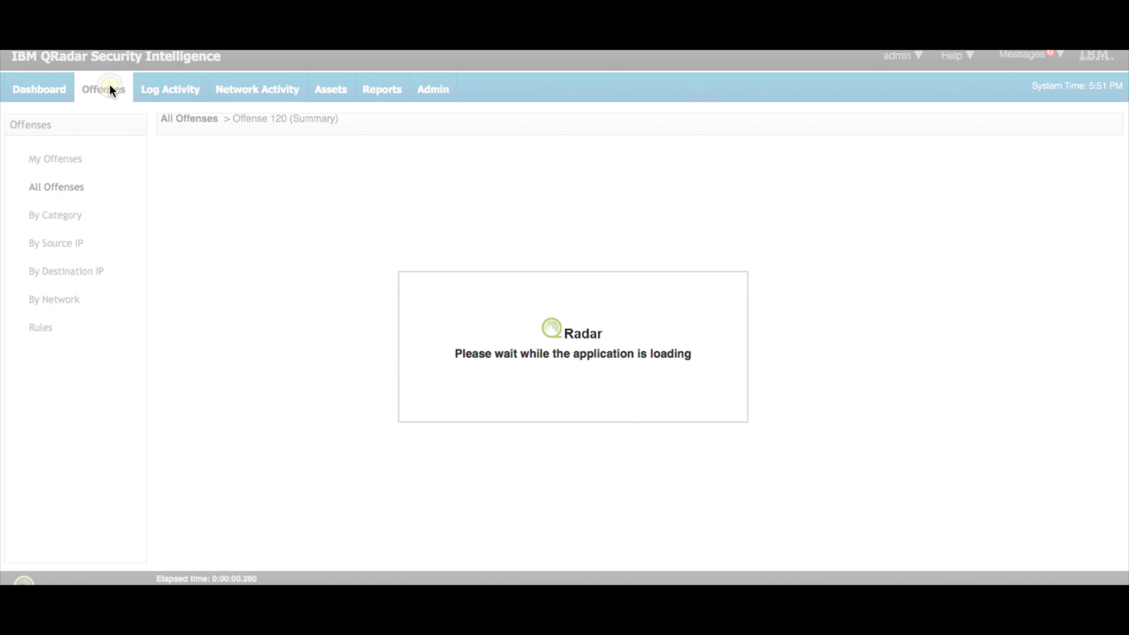
click(103, 89)
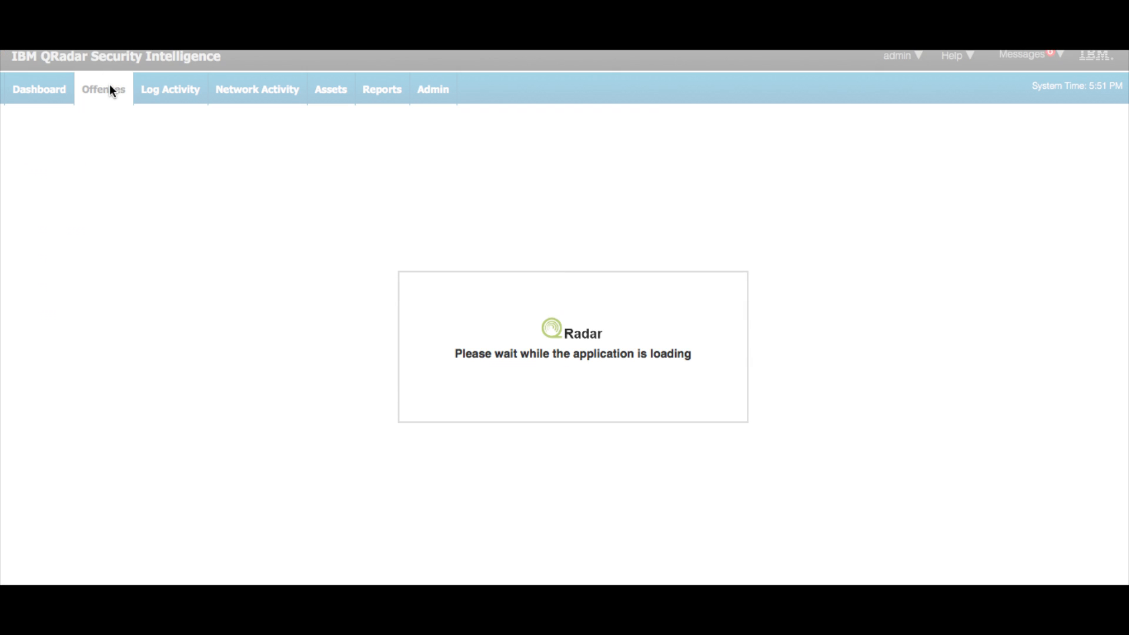
click(103, 89)
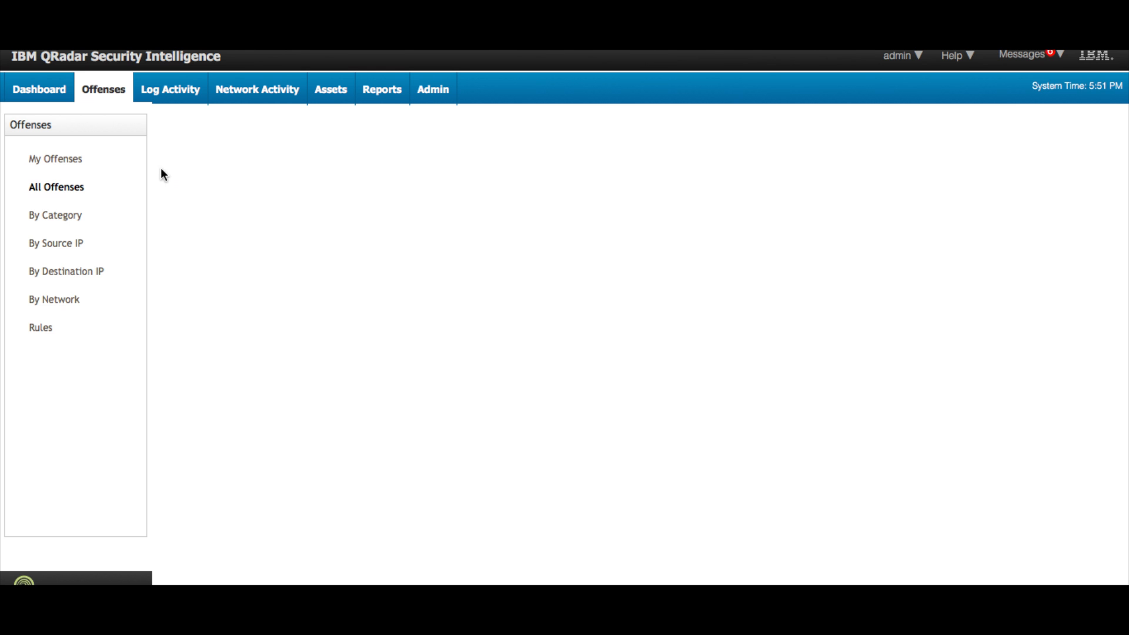
click(56, 186)
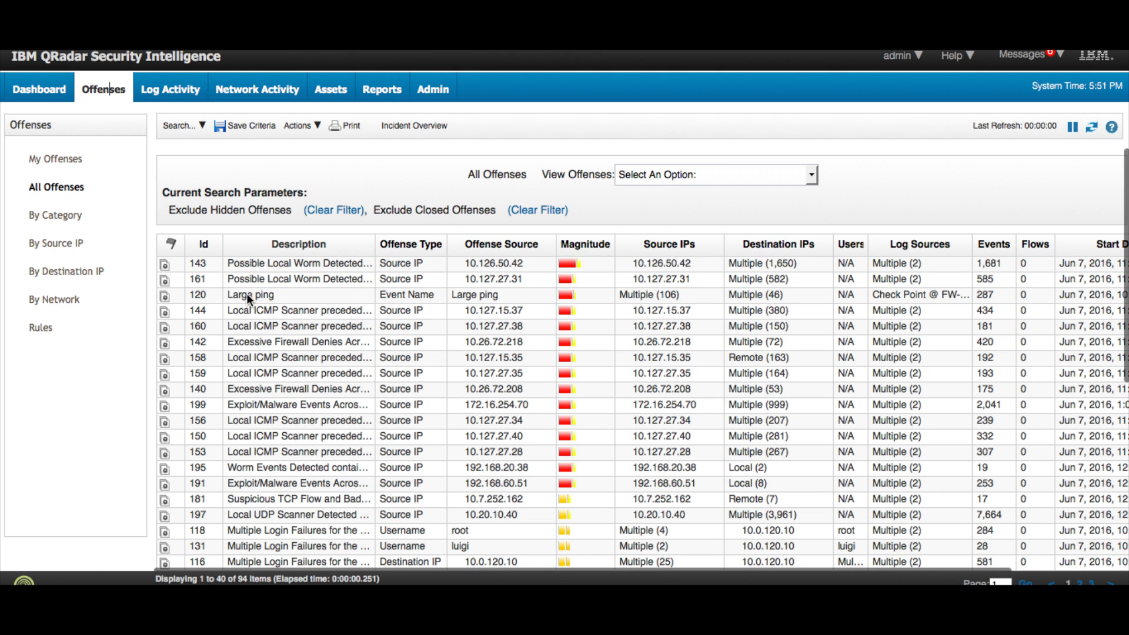
mouse_move(200, 401)
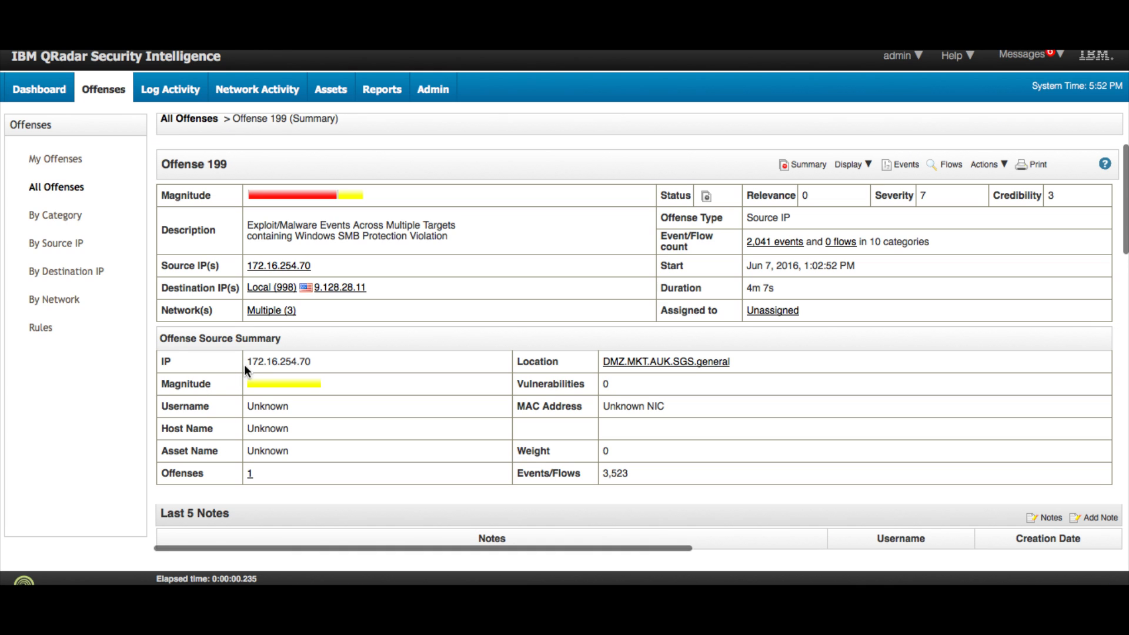
mouse_move(762, 250)
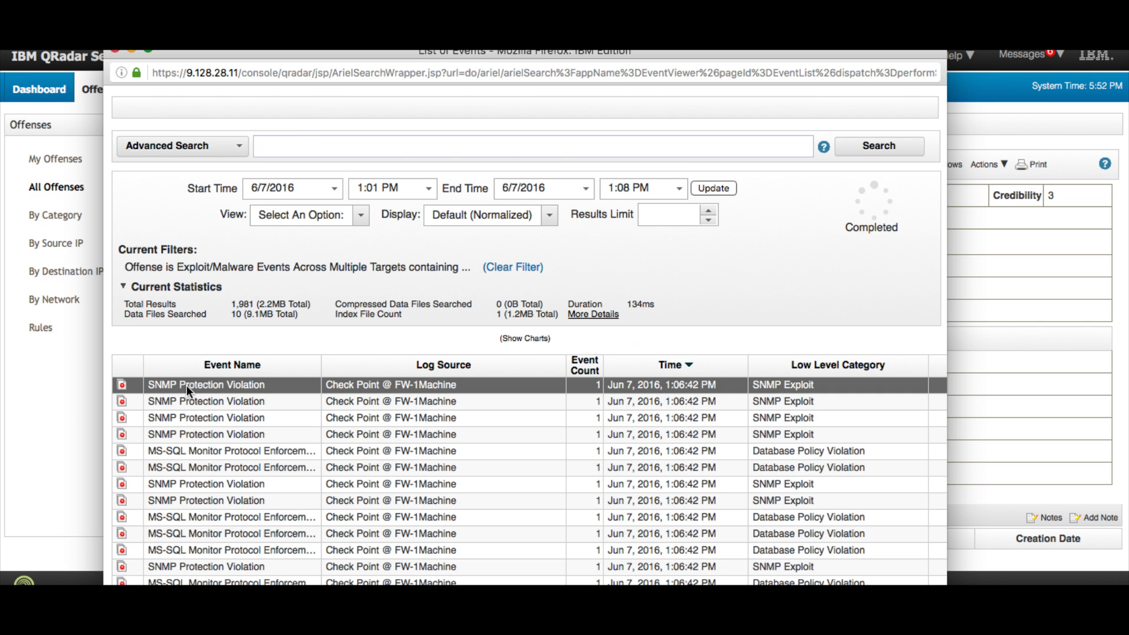
double_click(205, 385)
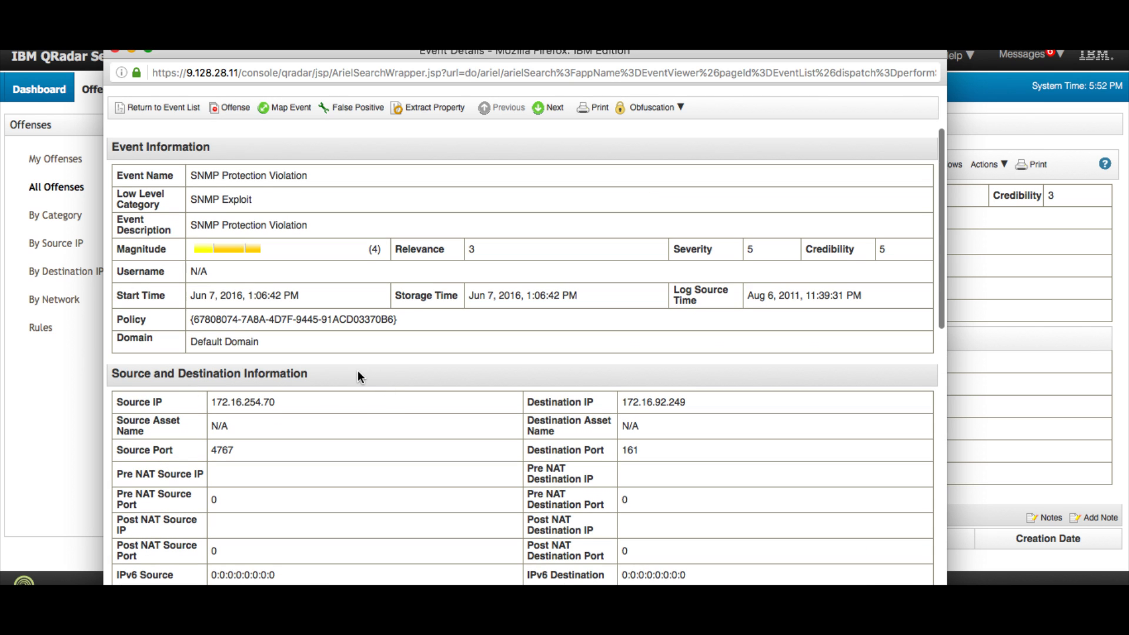
scroll(down, 3)
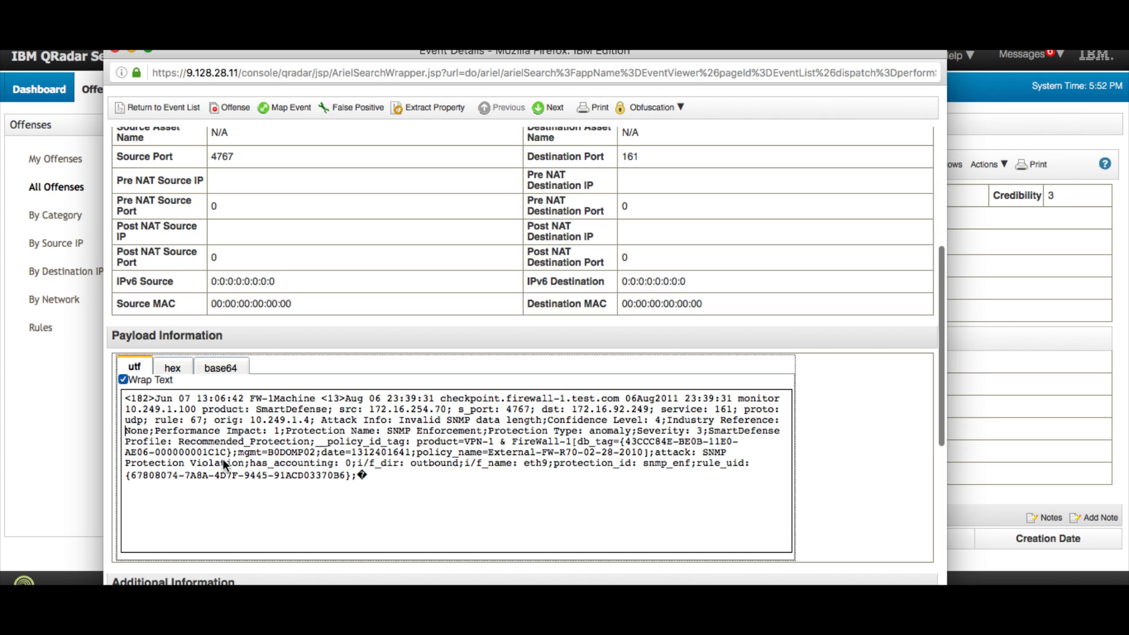
mouse_move(531, 448)
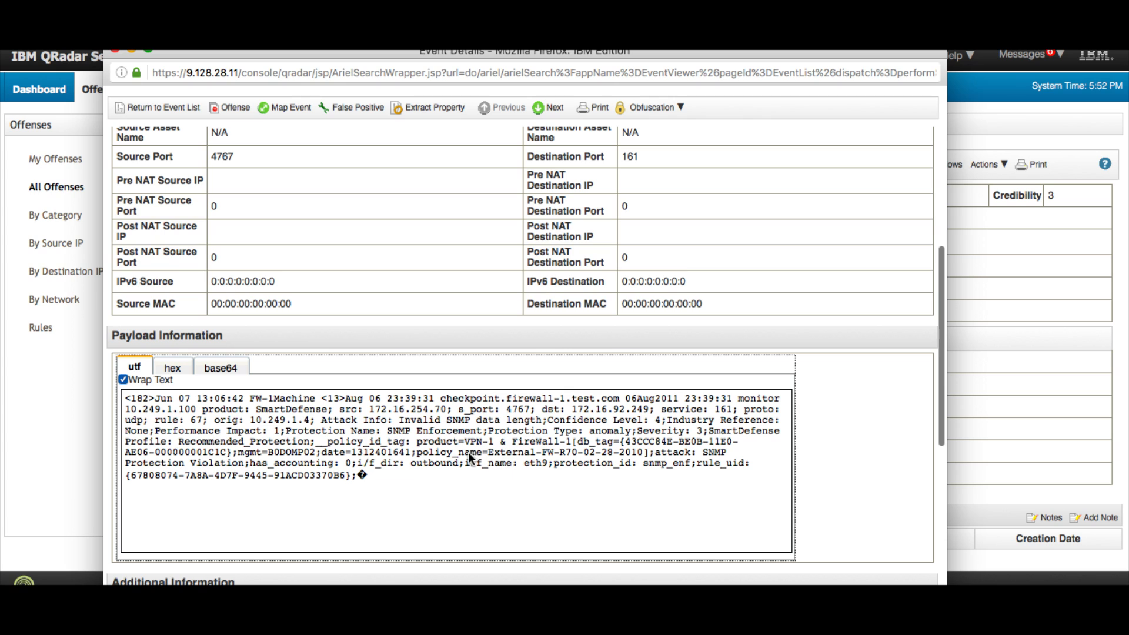
double_click(433, 452)
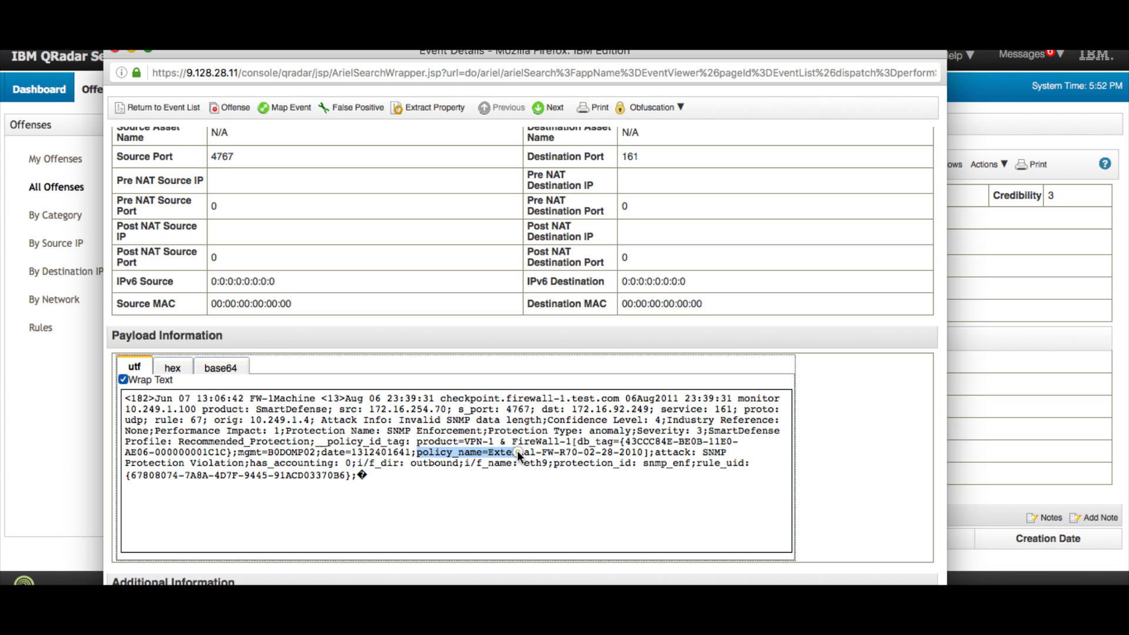
drag(515, 452, 639, 452)
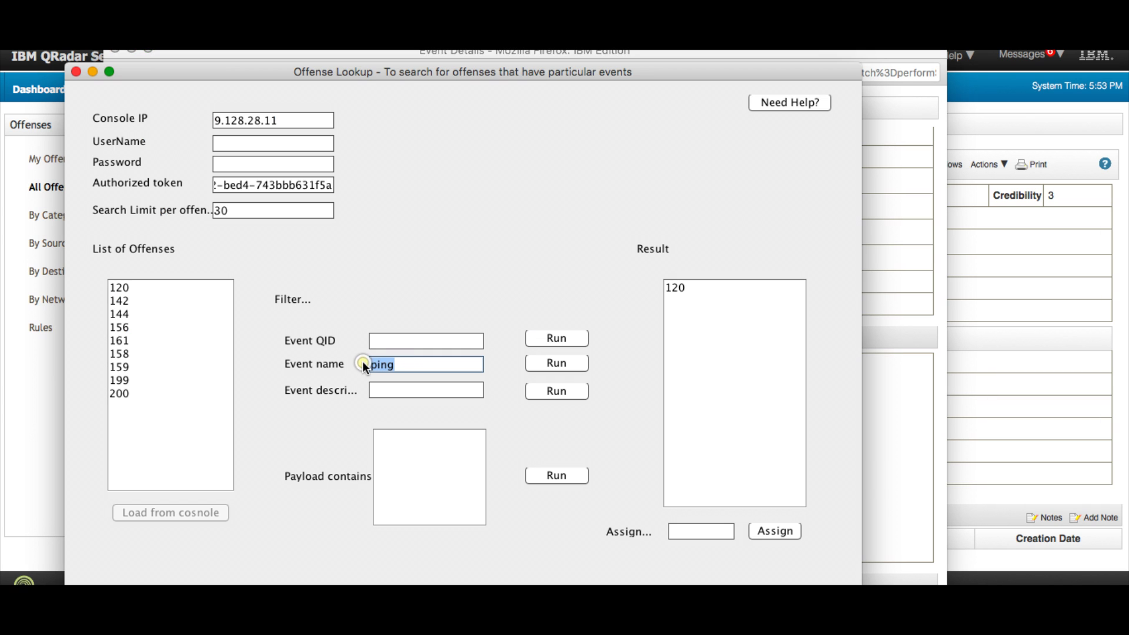
key(Backspace)
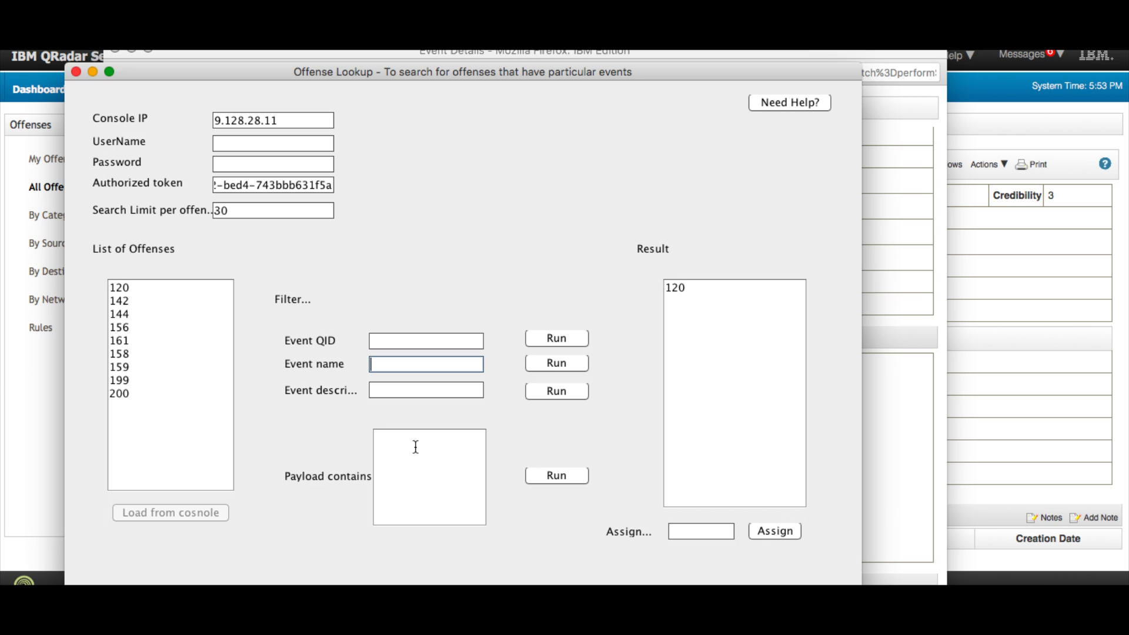
text(W-R70-02-28-2010)
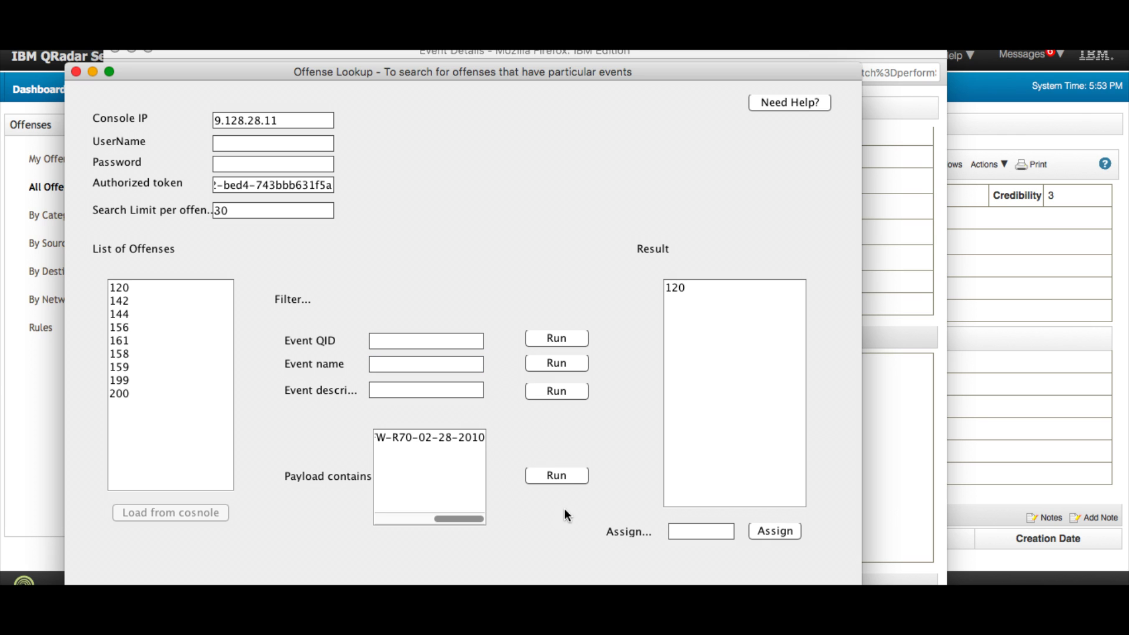
click(556, 475)
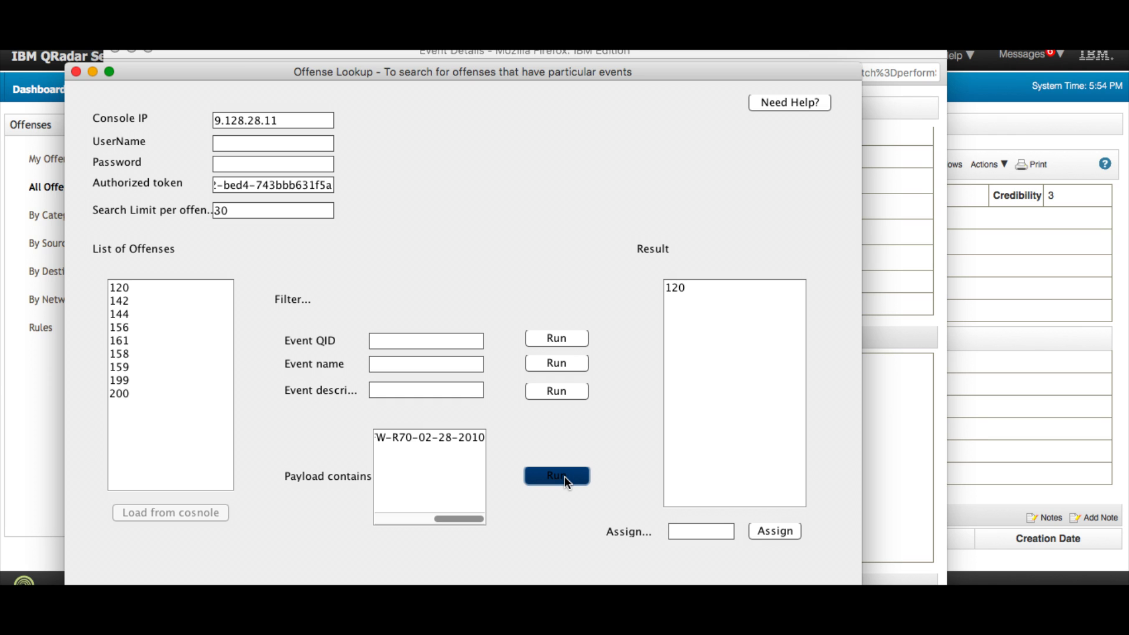
click(556, 475)
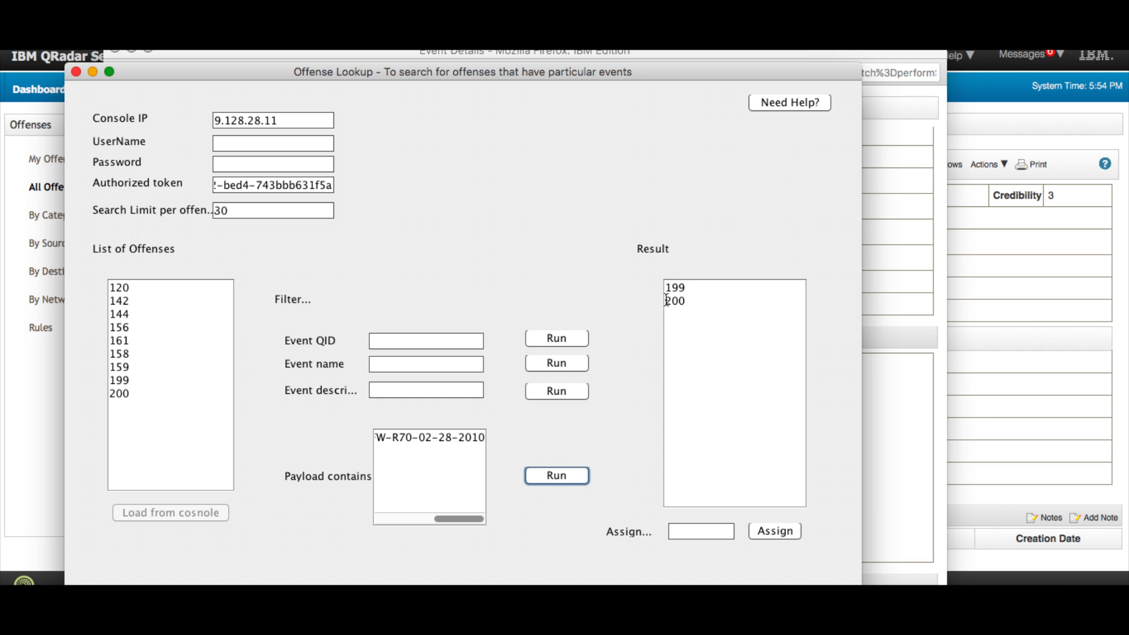
mouse_move(653, 306)
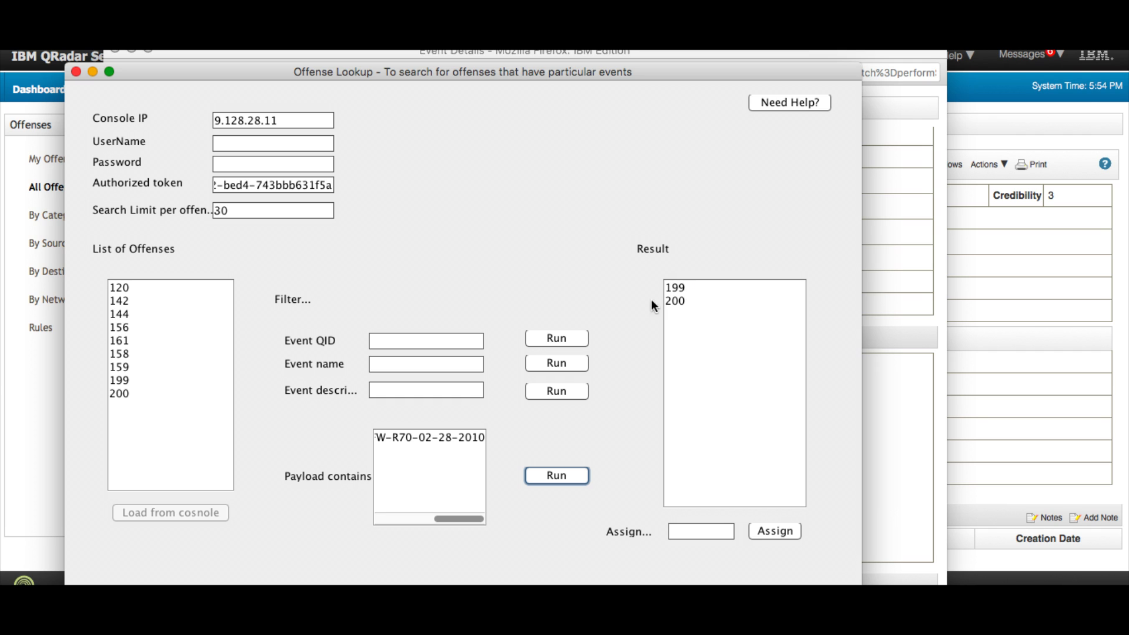
mouse_move(565, 445)
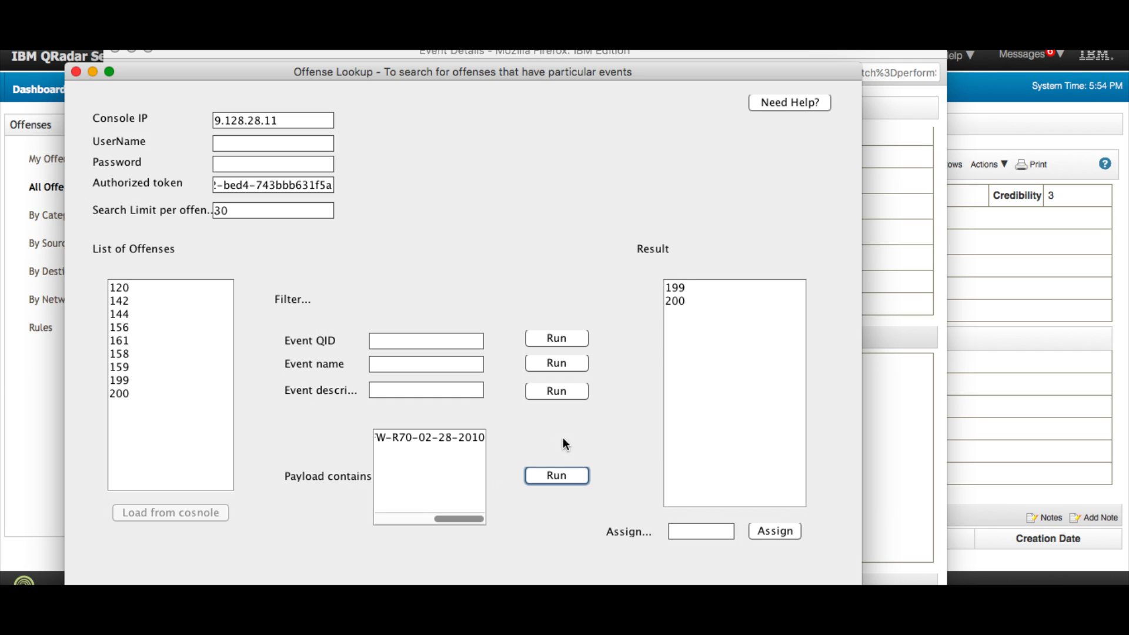
mouse_move(540, 294)
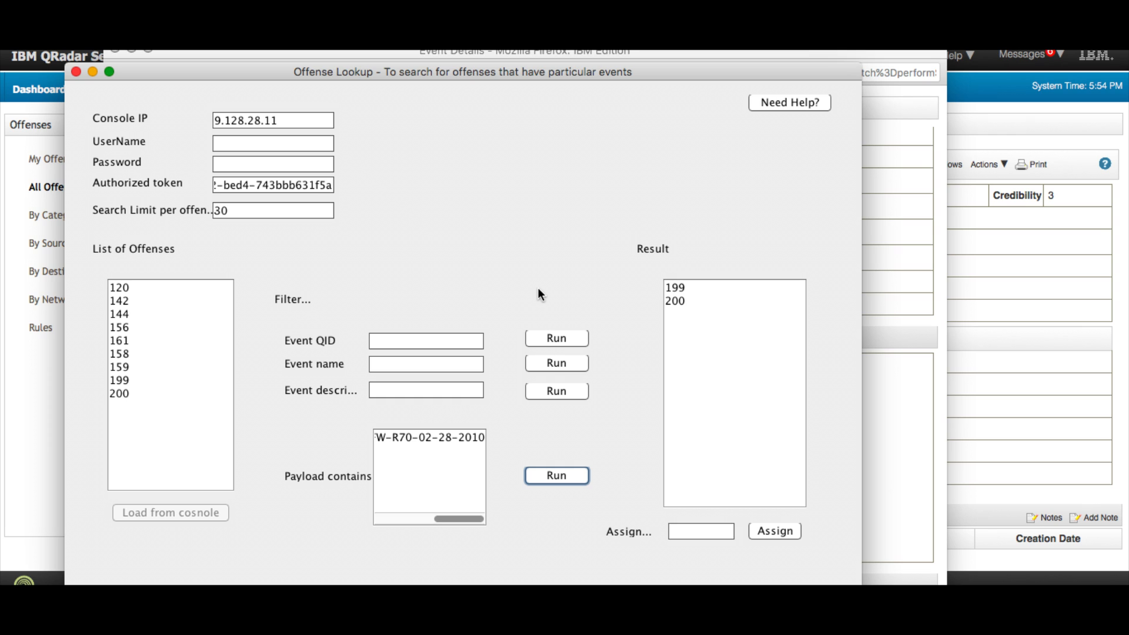